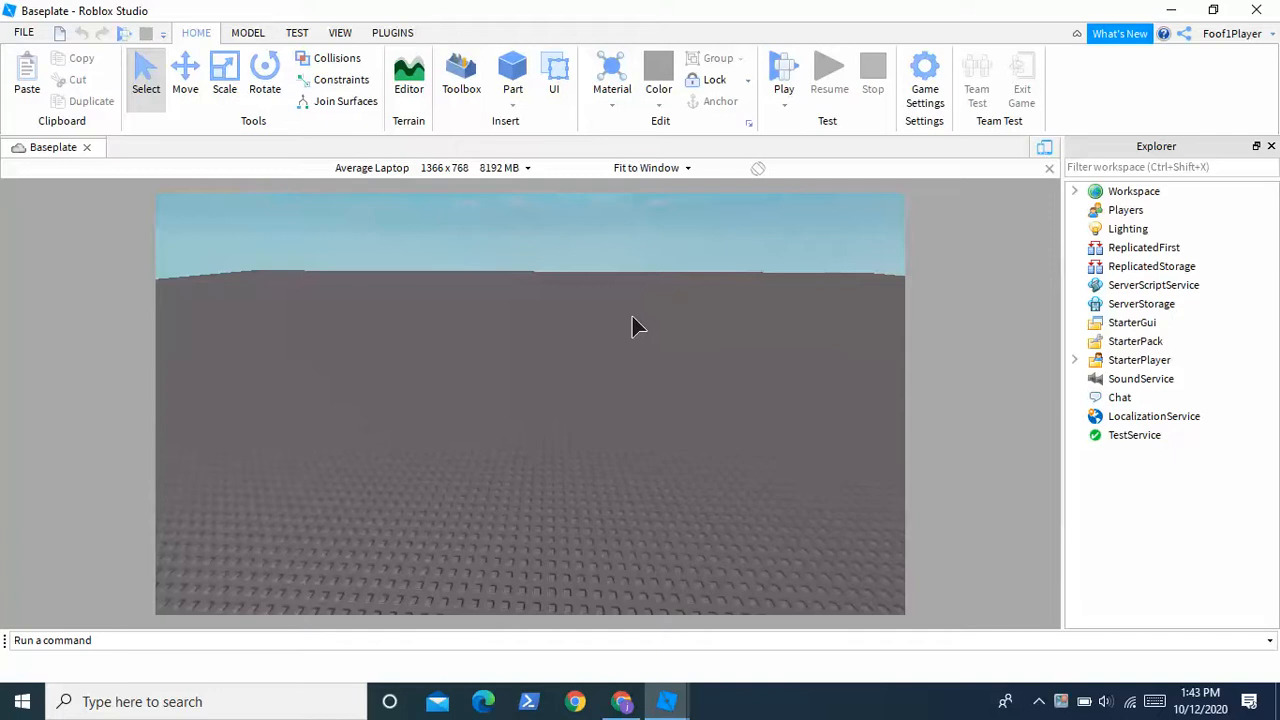
pyautogui.moveTo(620, 304)
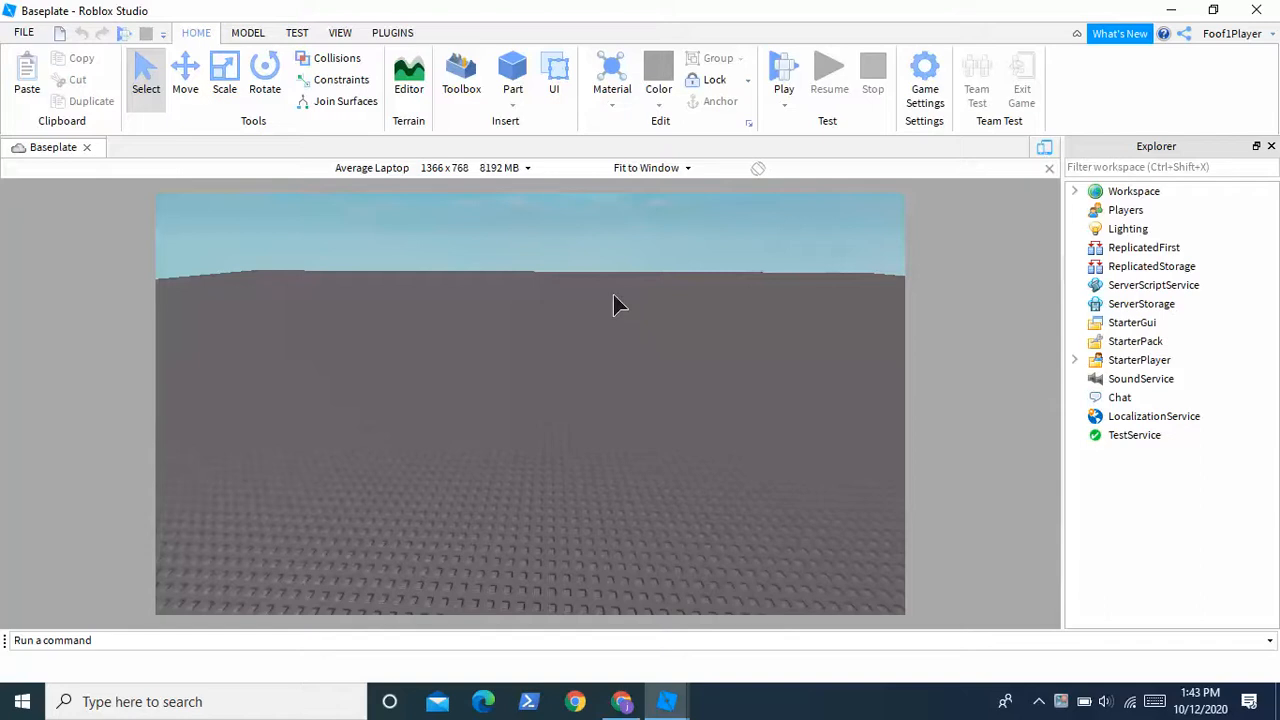
# Add a Part renamed CamPart and a LocalScript inside a ScreenGui under StarterGui
pyautogui.click(510, 70)
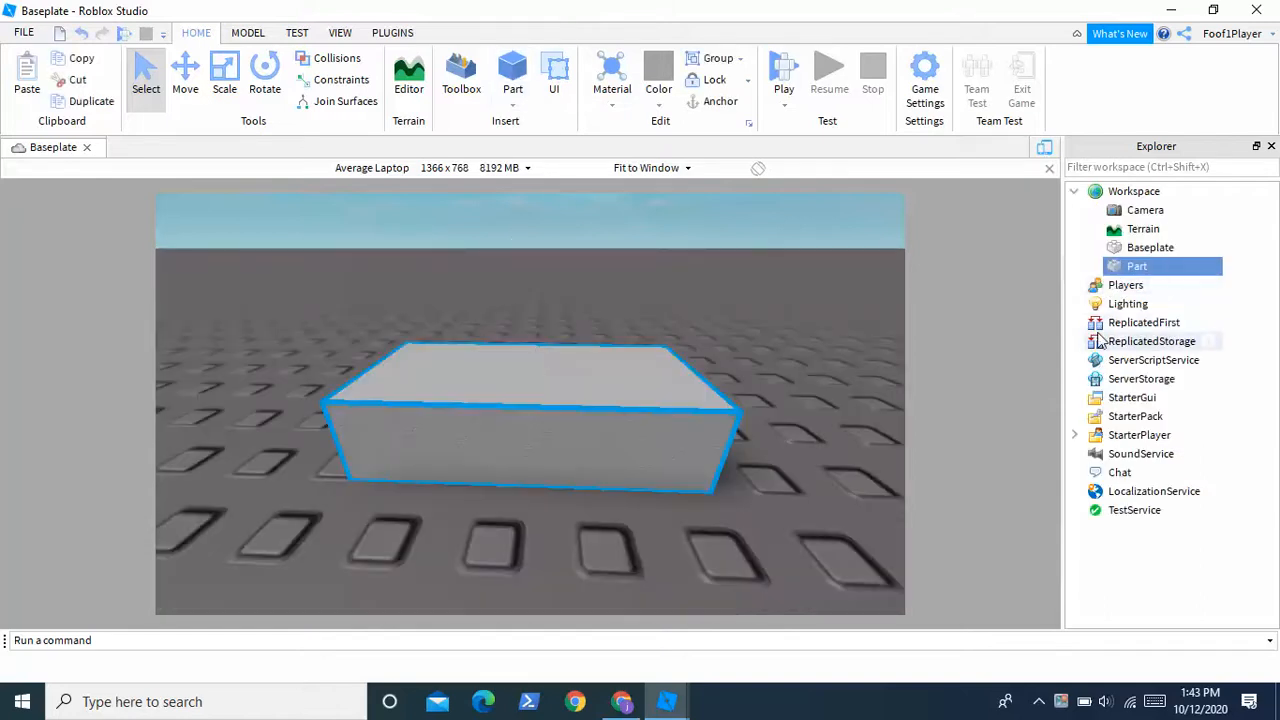
pyautogui.write('CamPart')
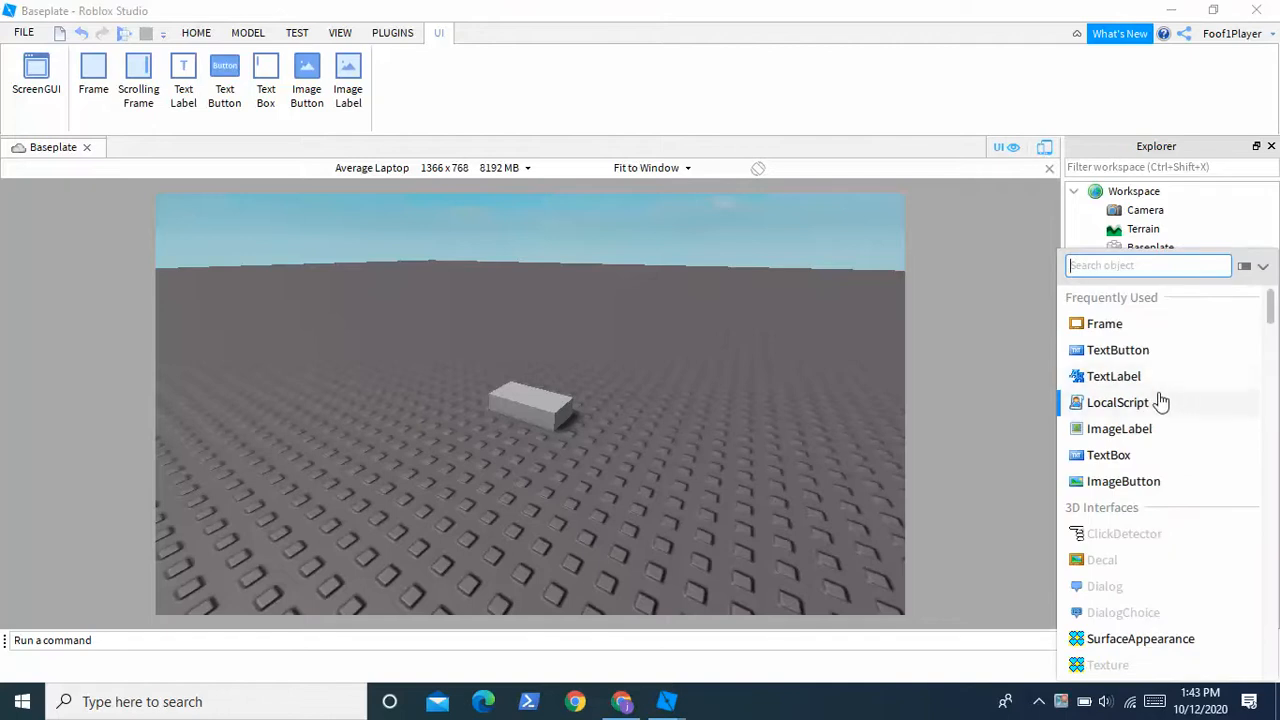
pyautogui.click(1114, 402)
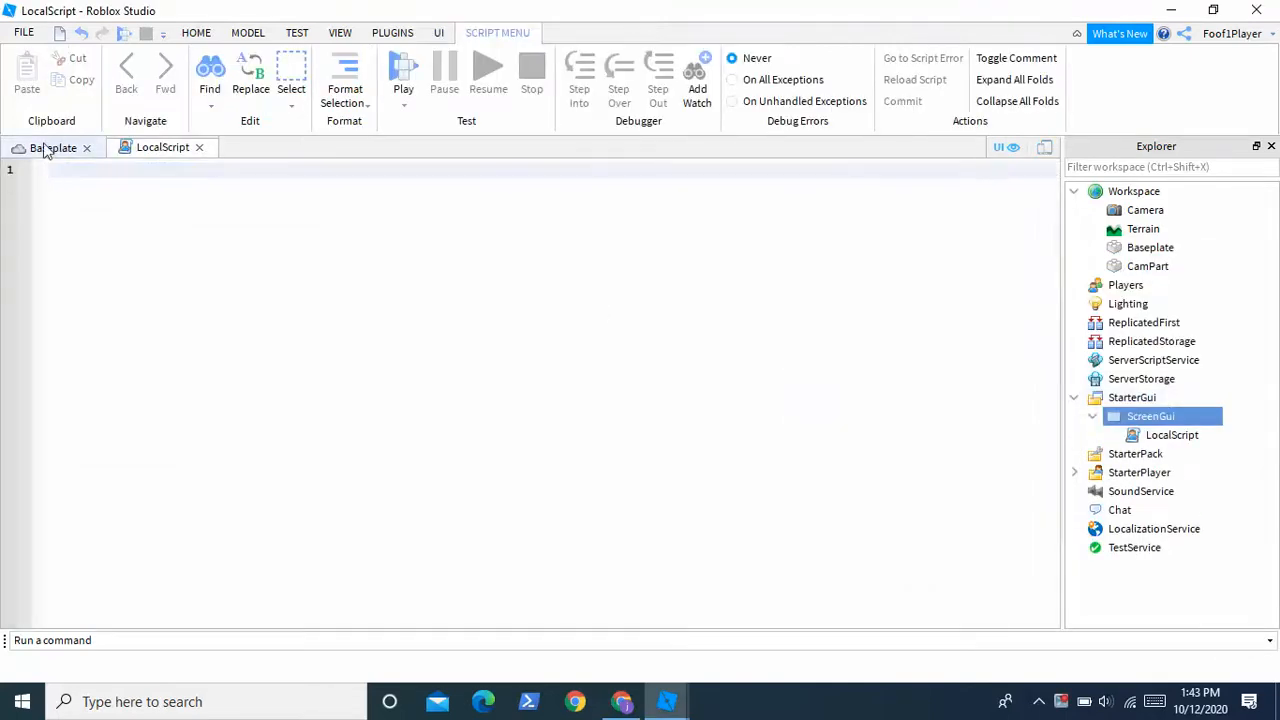
pyautogui.click(52, 148)
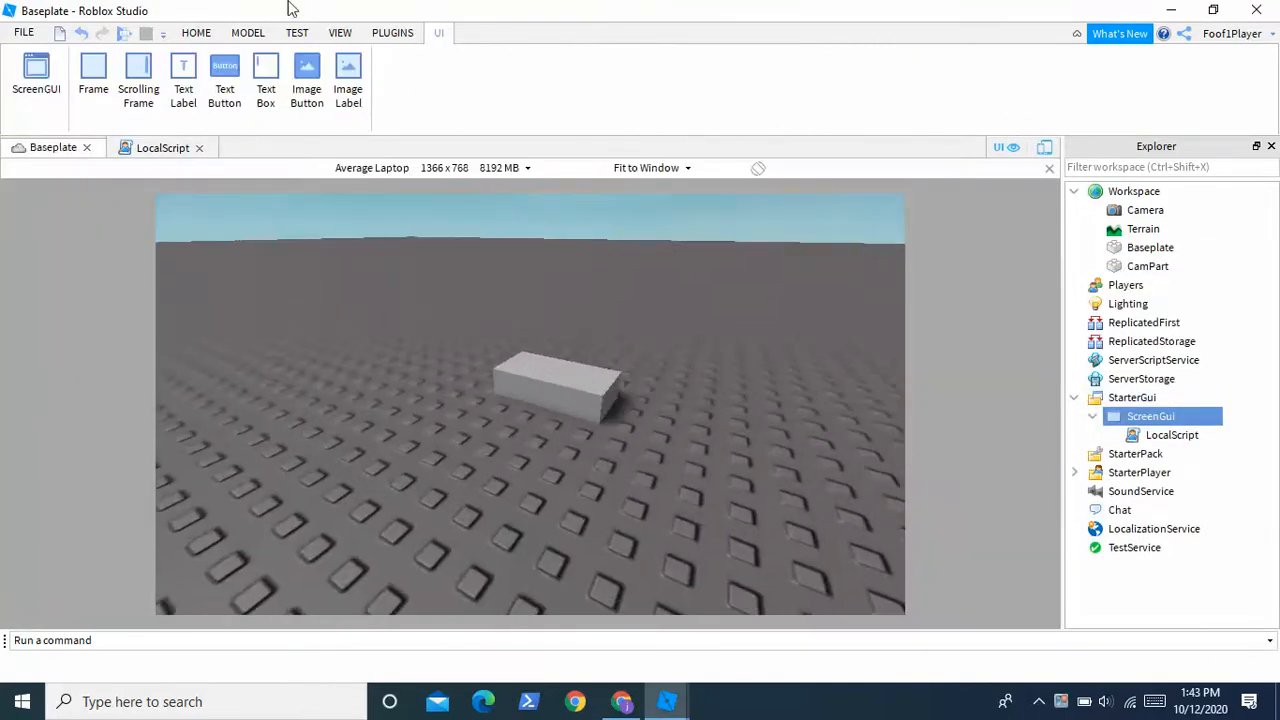
pyautogui.click(244, 32)
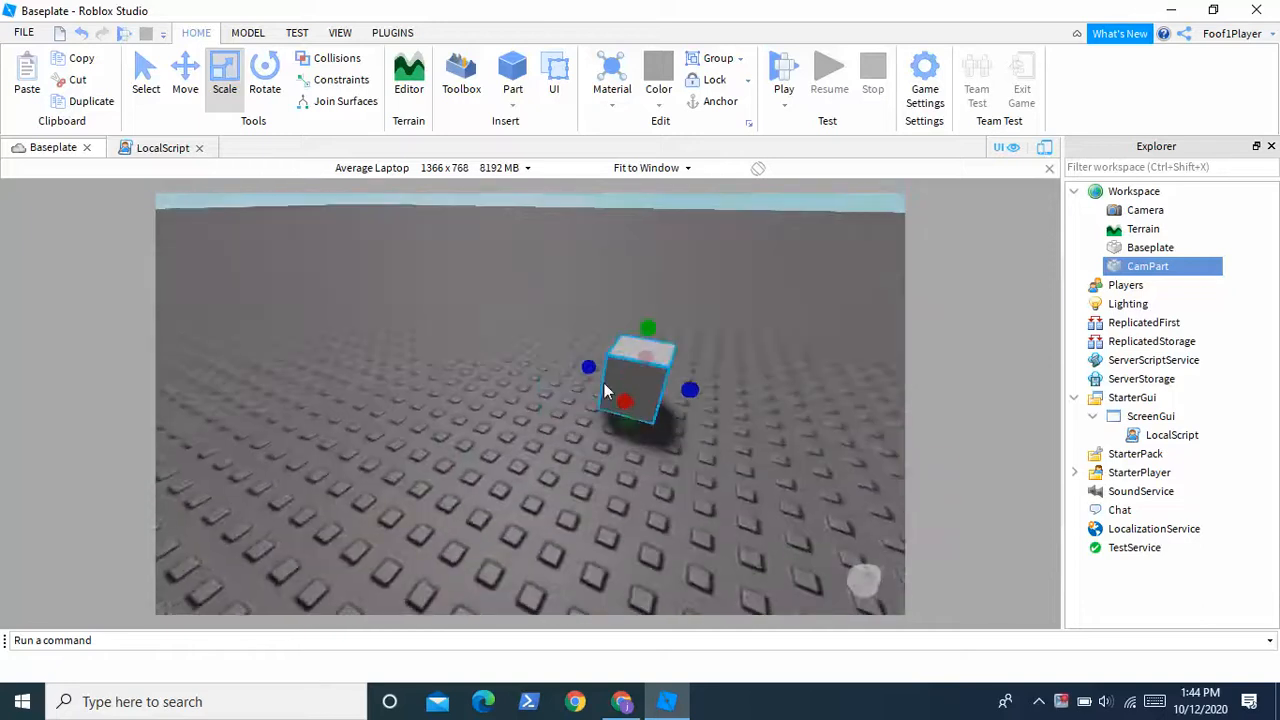
# Shrink CamPart to a small cube, insert a second part scaled into a wall and recolour it
pyautogui.click(184, 76)
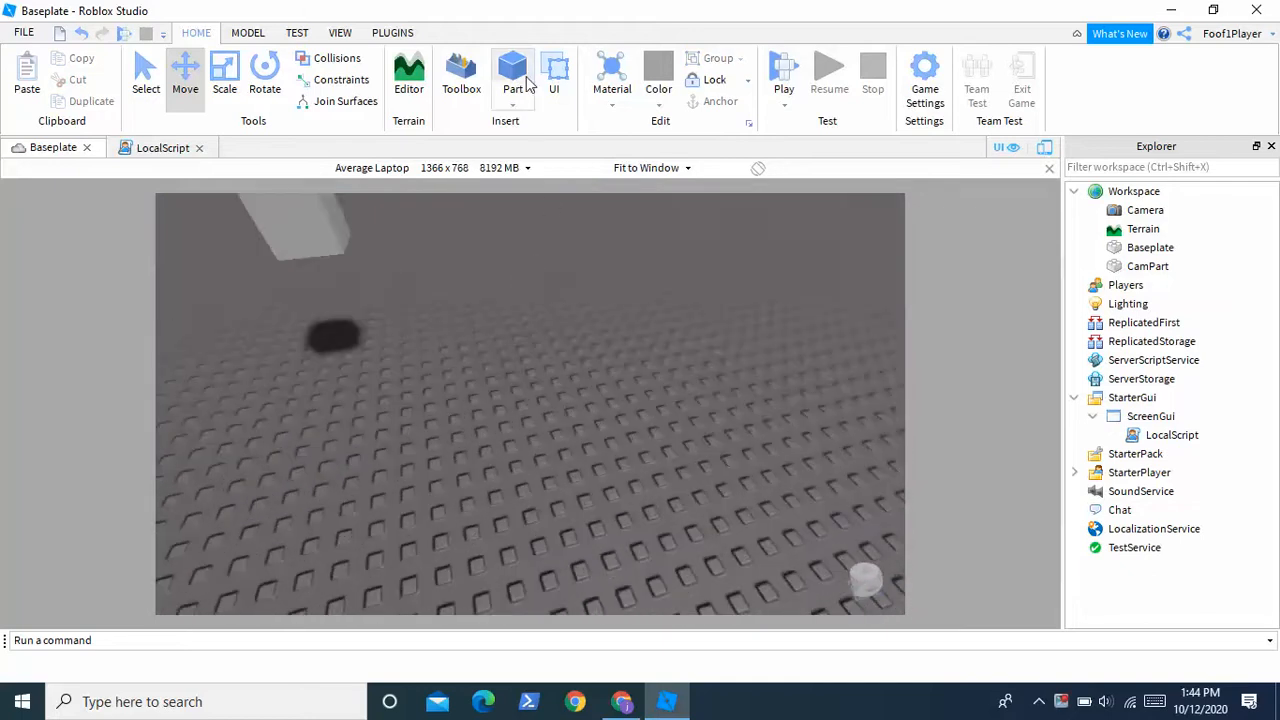
pyautogui.click(510, 70)
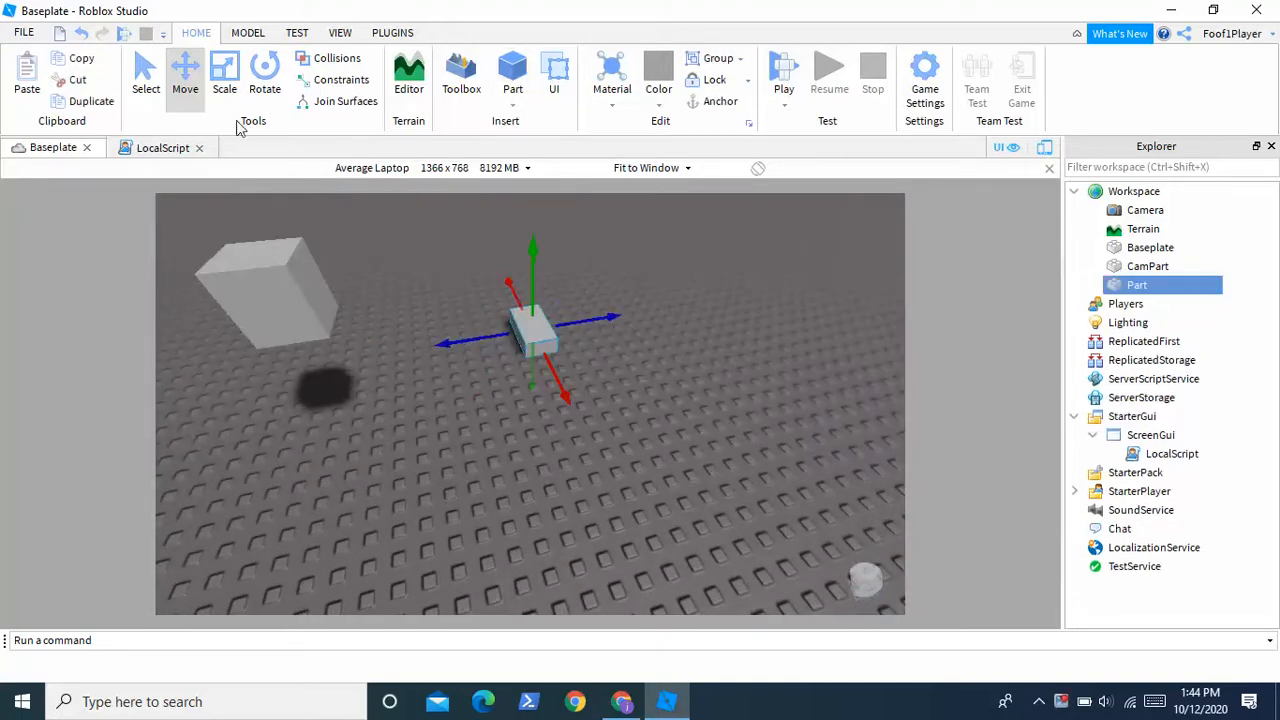
pyautogui.click(224, 76)
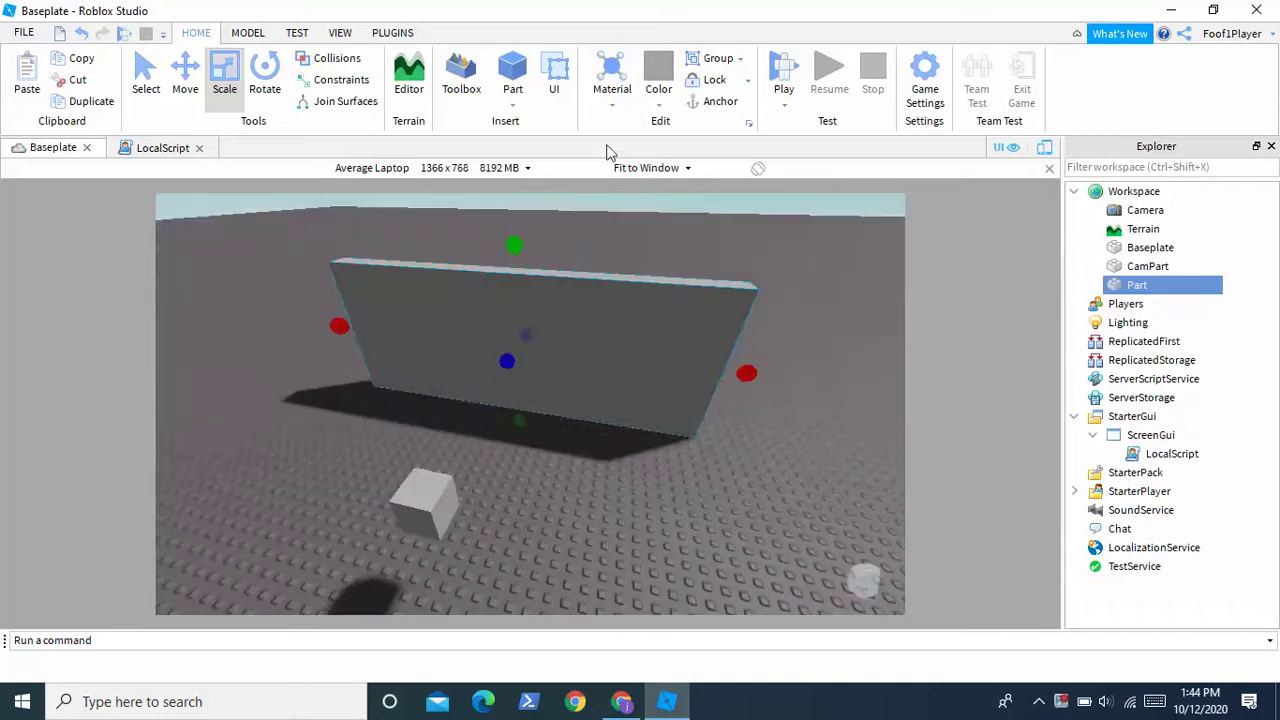
pyautogui.click(658, 76)
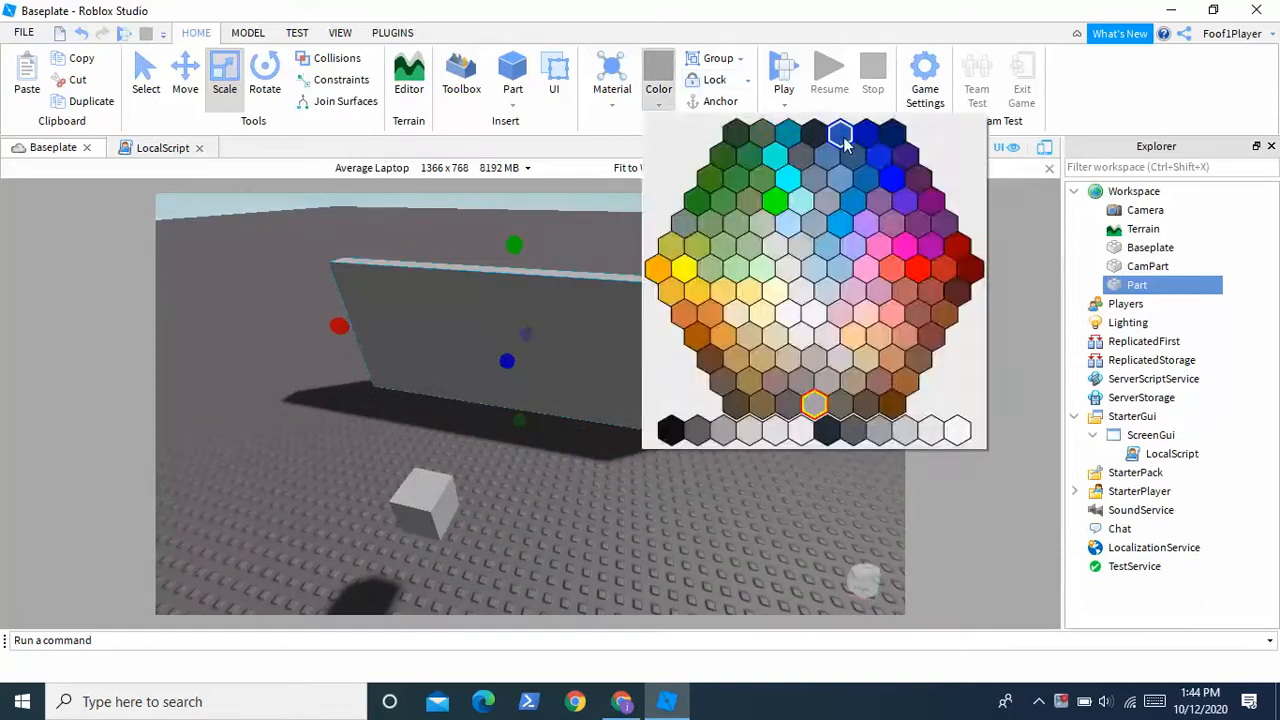
pyautogui.click(838, 132)
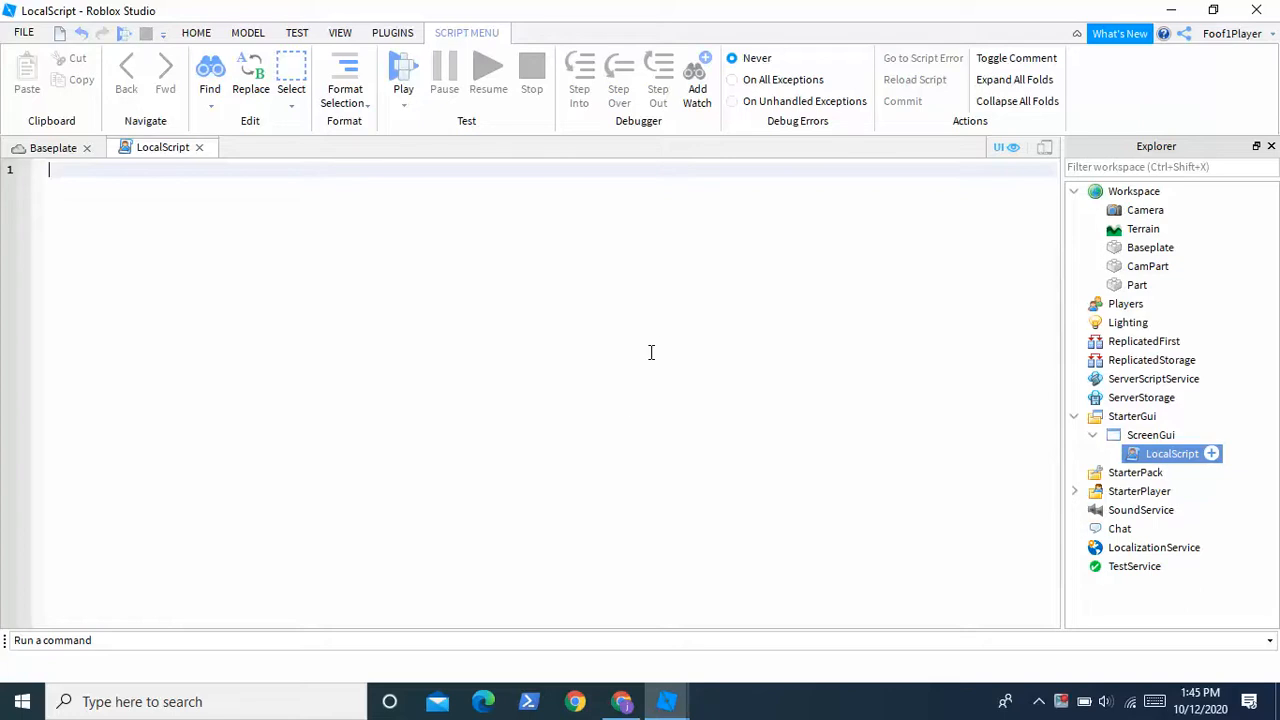
# Define local camera = game.Workspace.CurrentCamera and local player = game.Players.LocalPlayer
pyautogui.write('local cam')
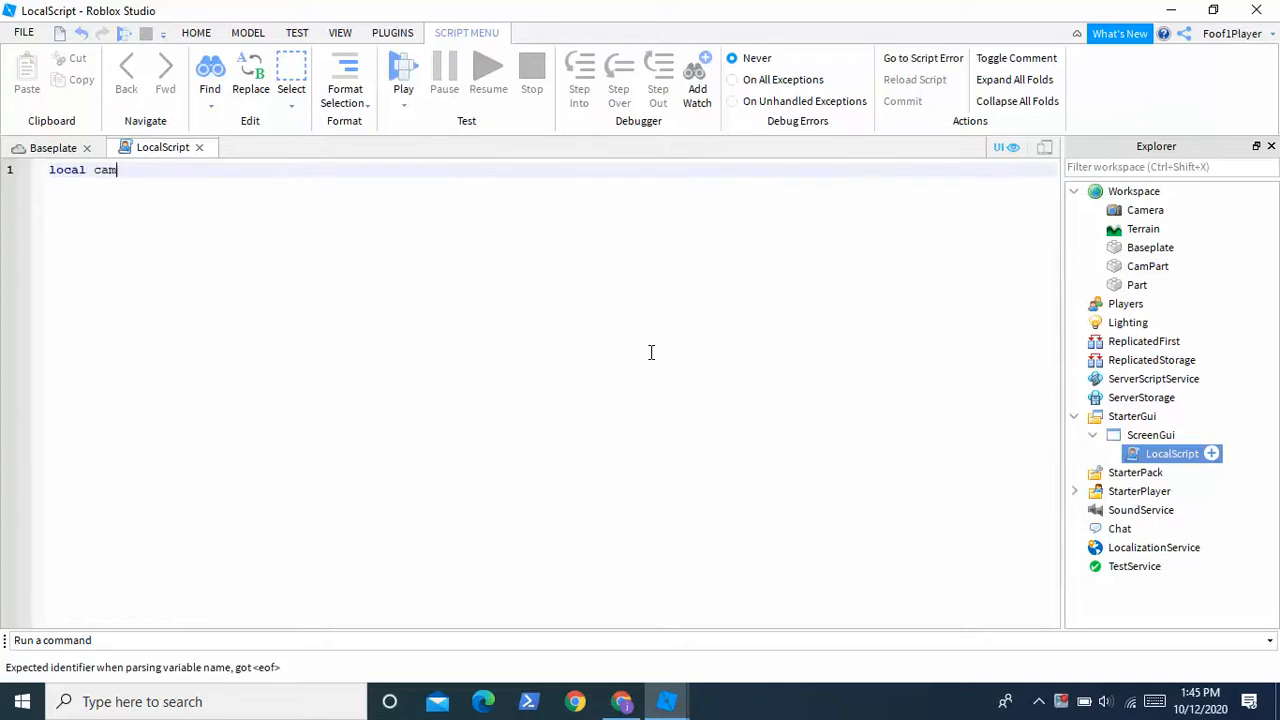
pyautogui.write('era = game')
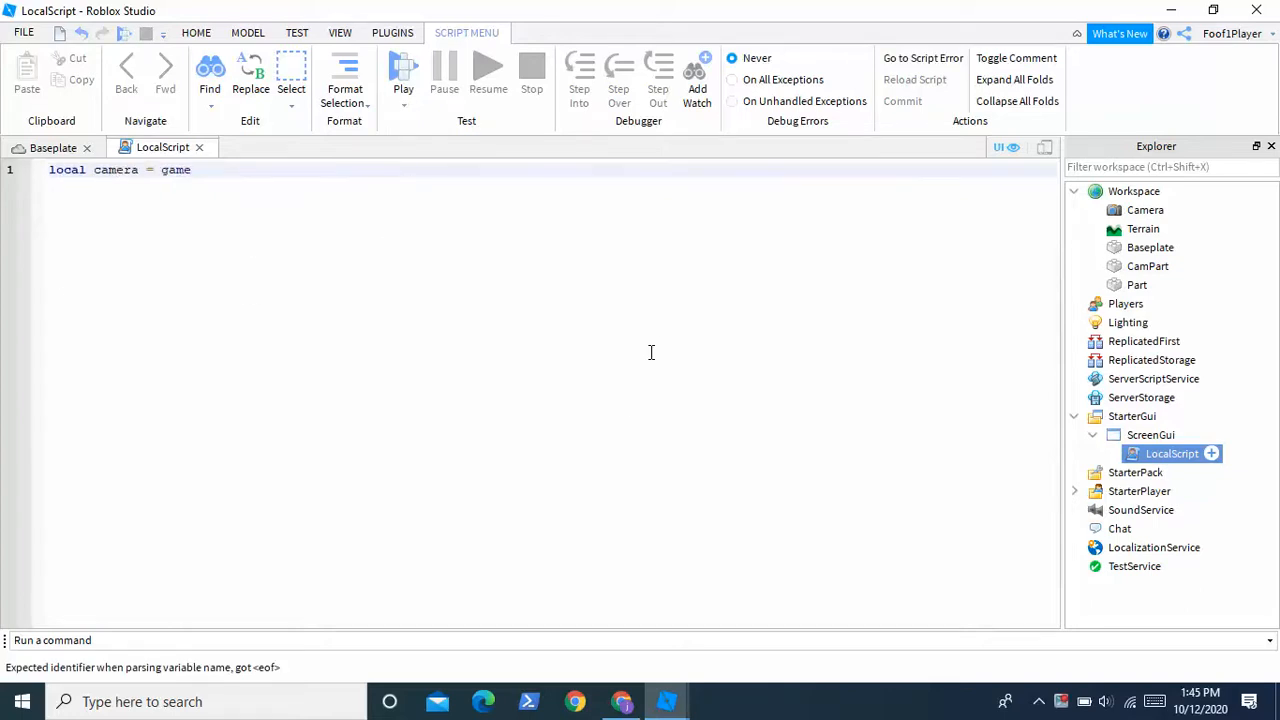
pyautogui.write('.Workspace.CurrentCamera')
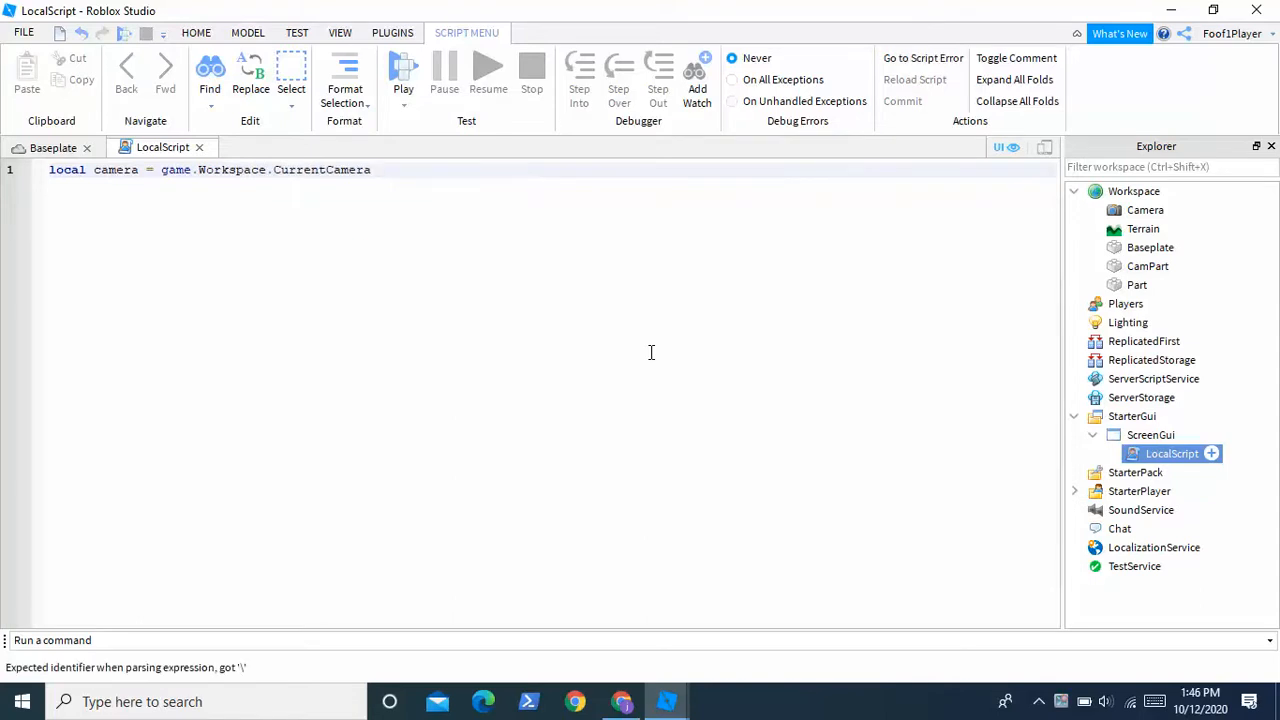
pyautogui.write('local')
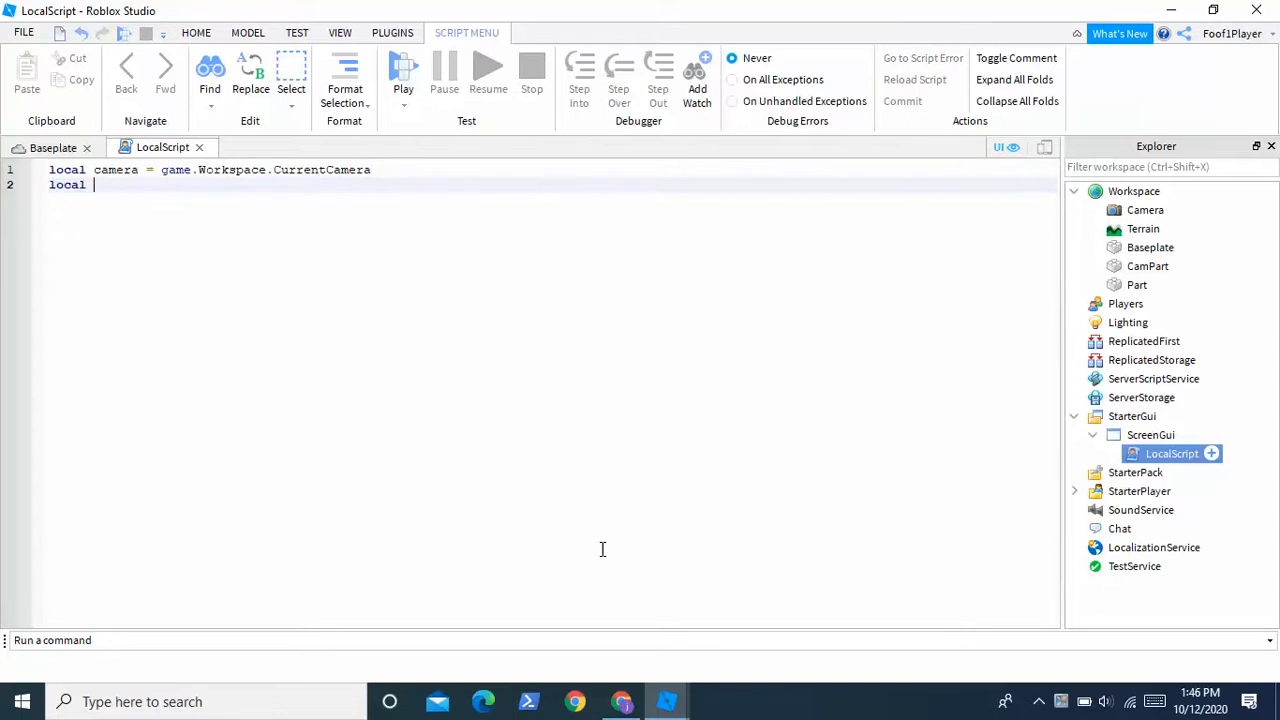
pyautogui.write('players = game')
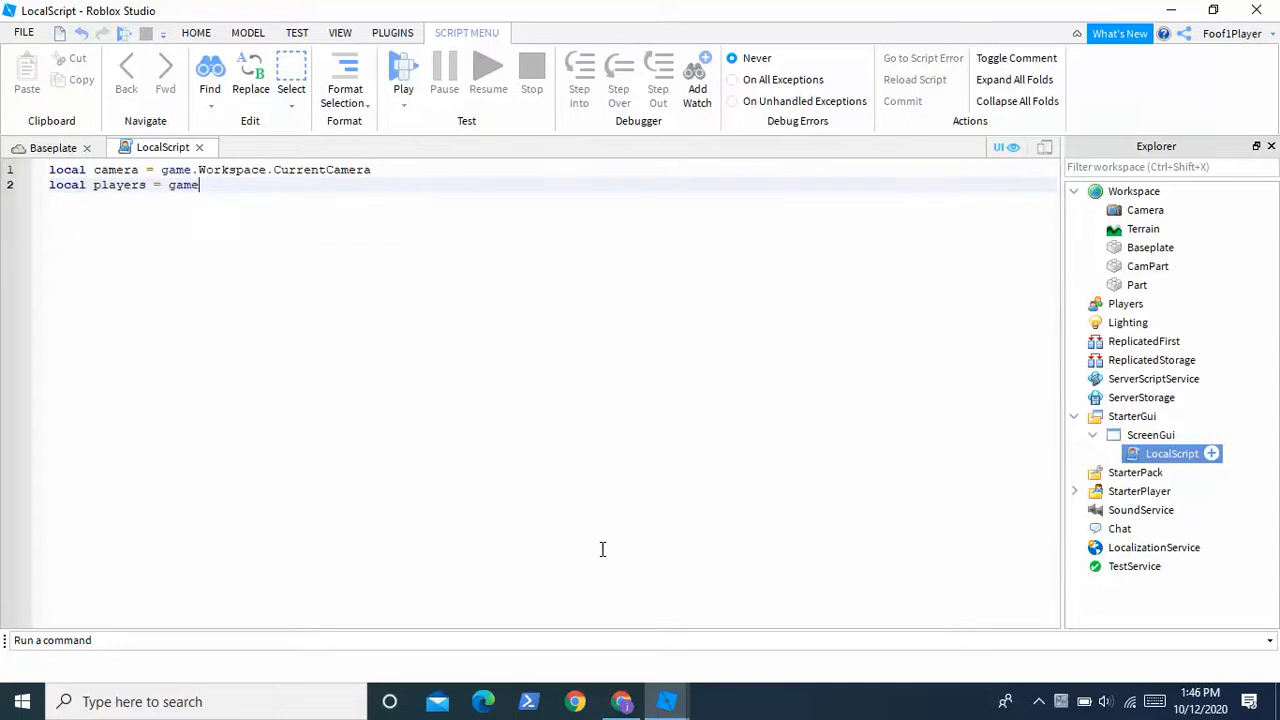
pyautogui.write('.Plac')
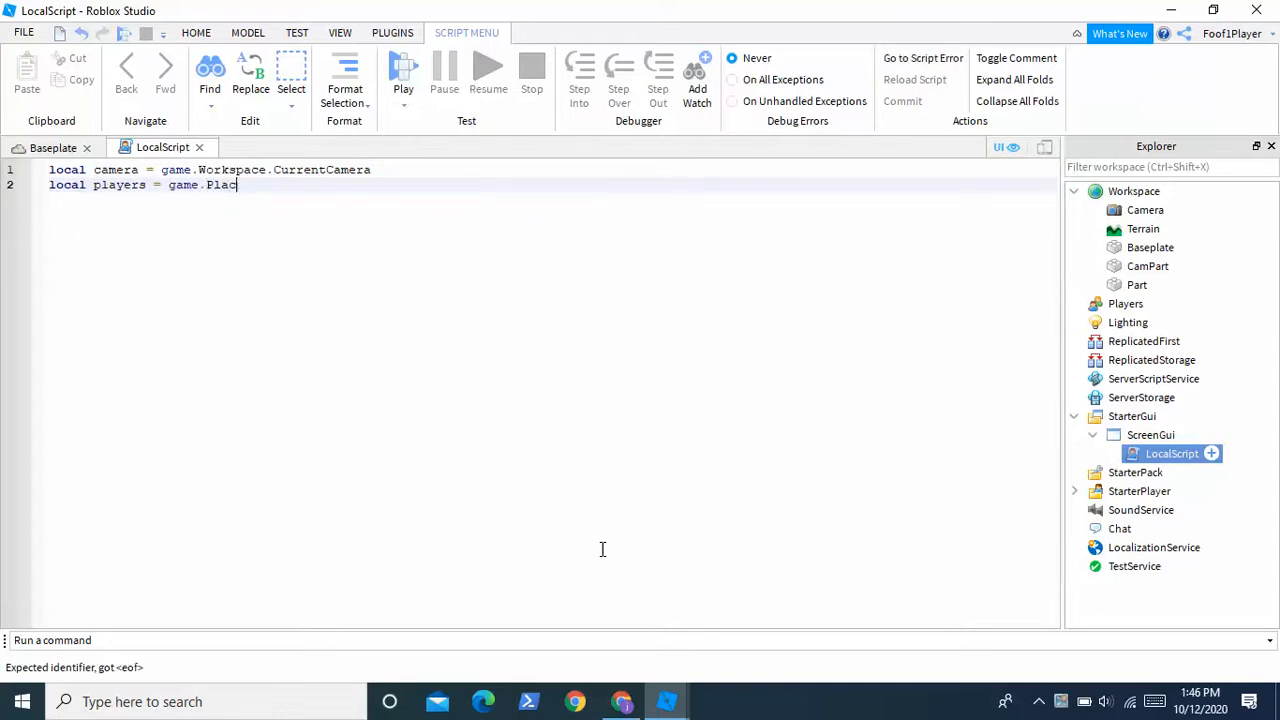
pyautogui.write('er')
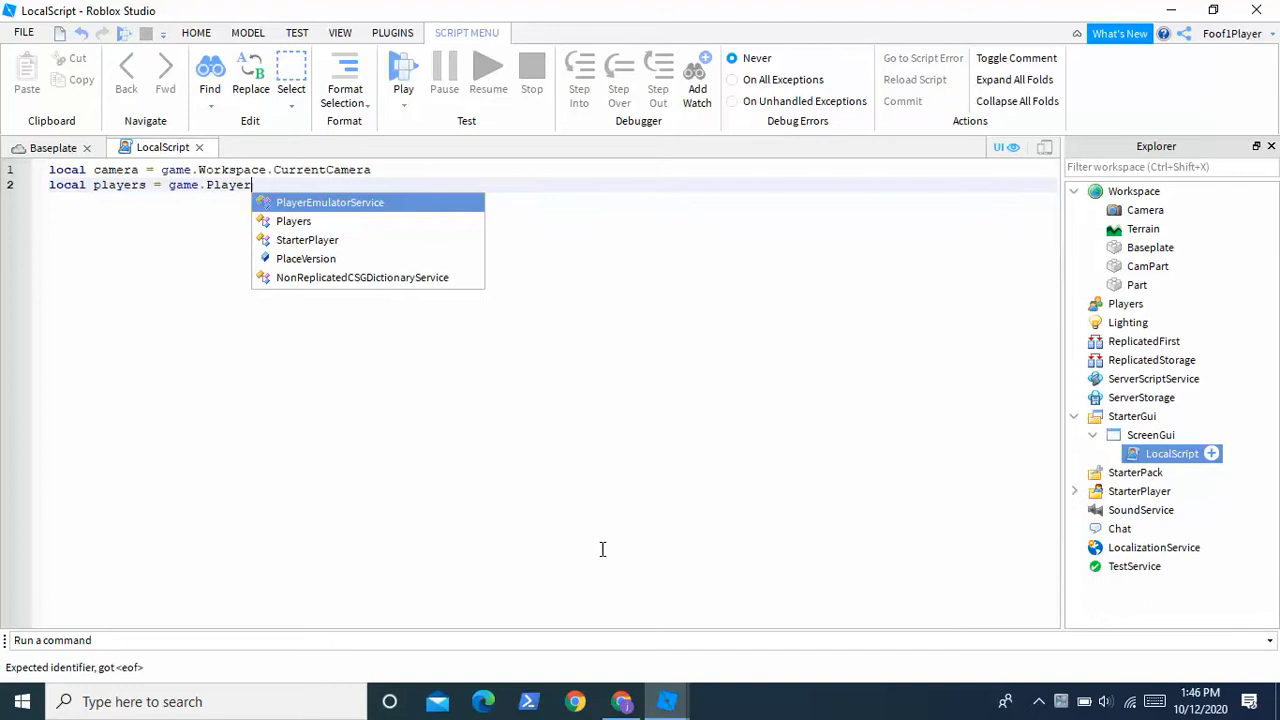
pyautogui.write('.LocalPlayer')
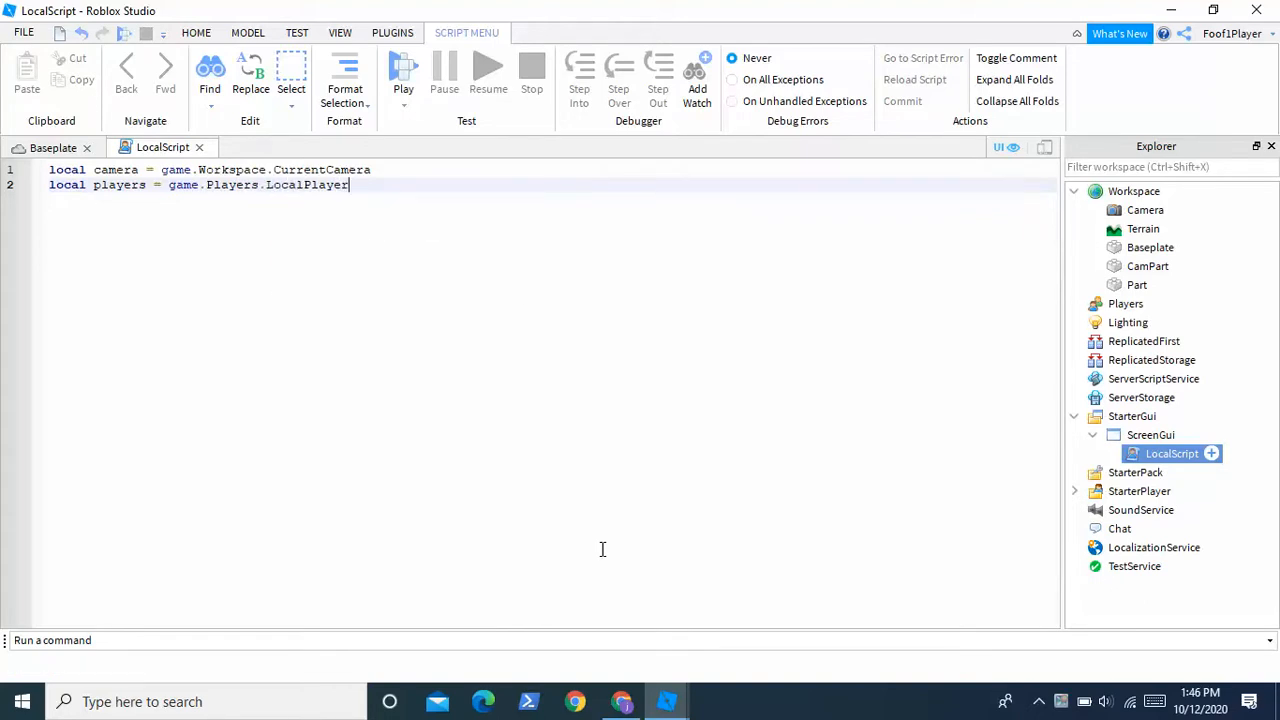
pyautogui.press('Enter')
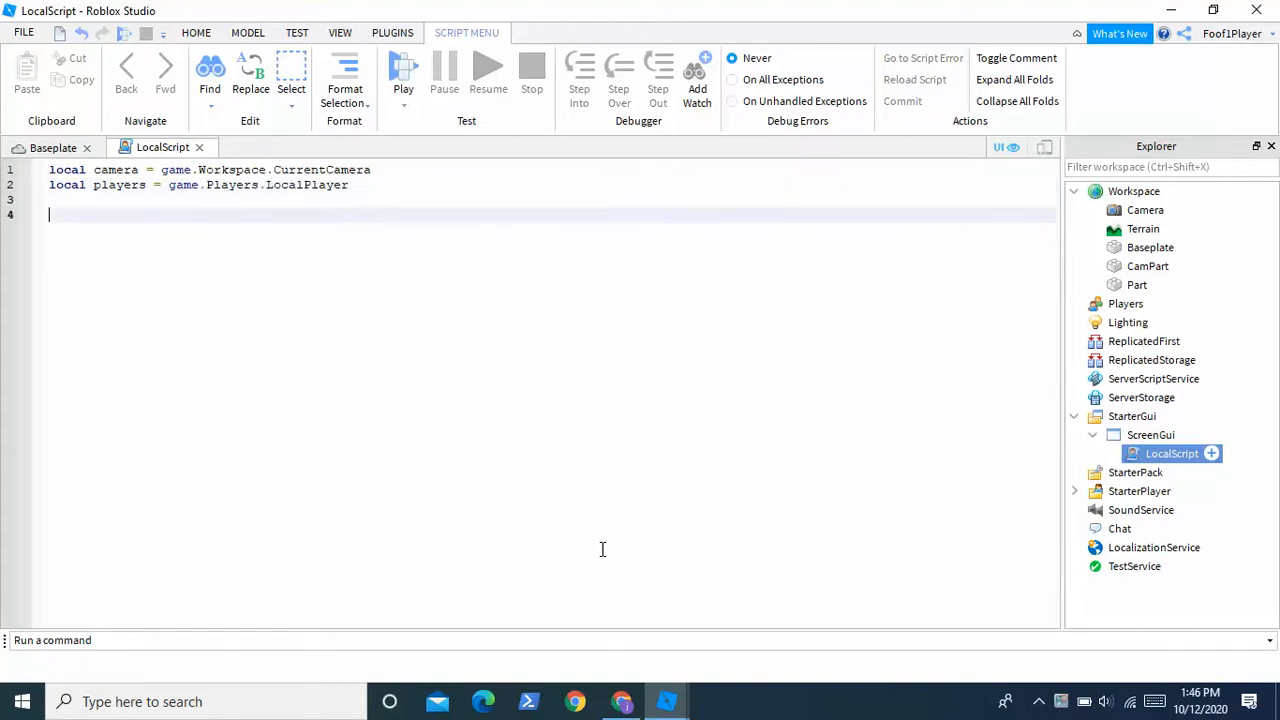
# Add repeat wait() until player.Character to wait for the character to load
pyautogui.write('repeat wait() unti')
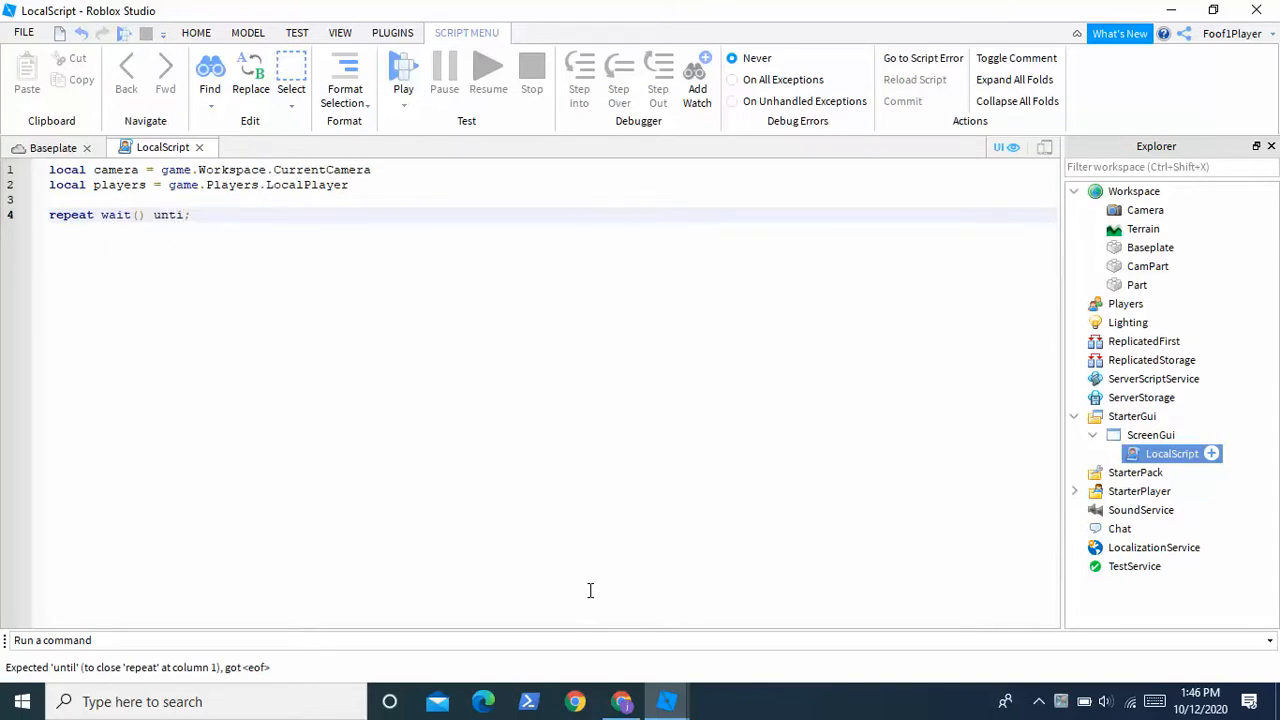
pyautogui.write('player')
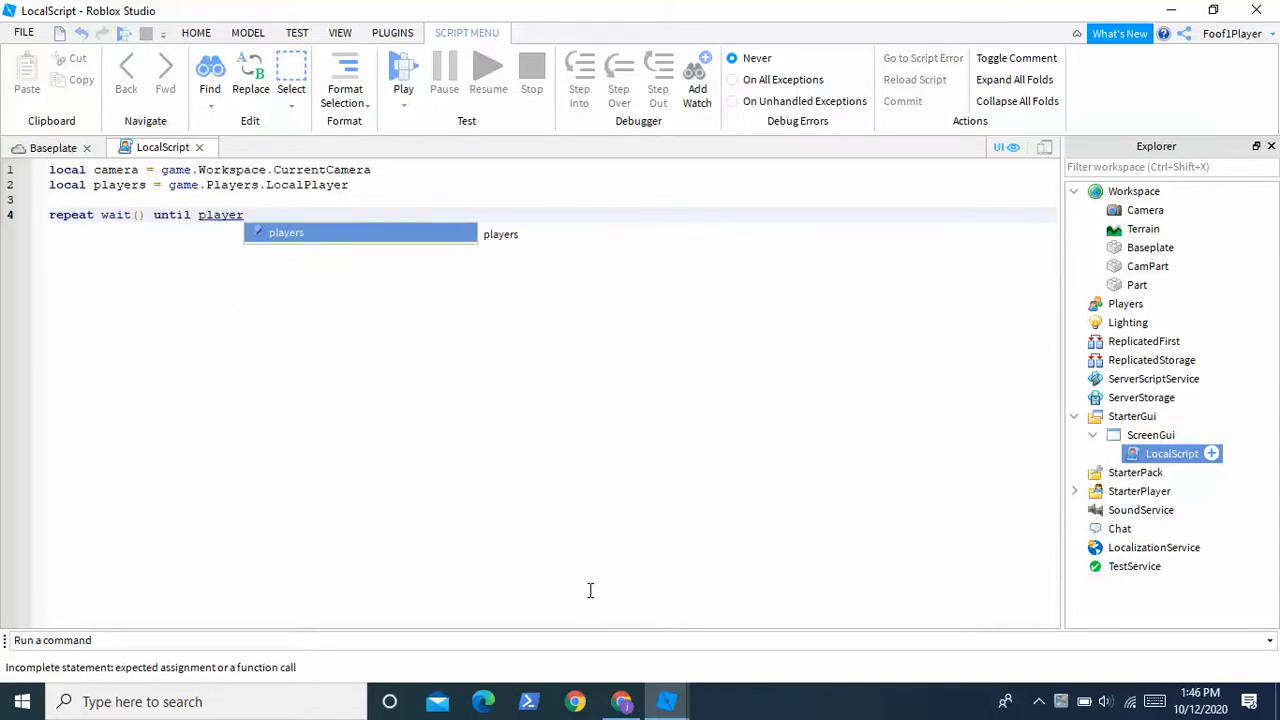
pyautogui.write('.c')
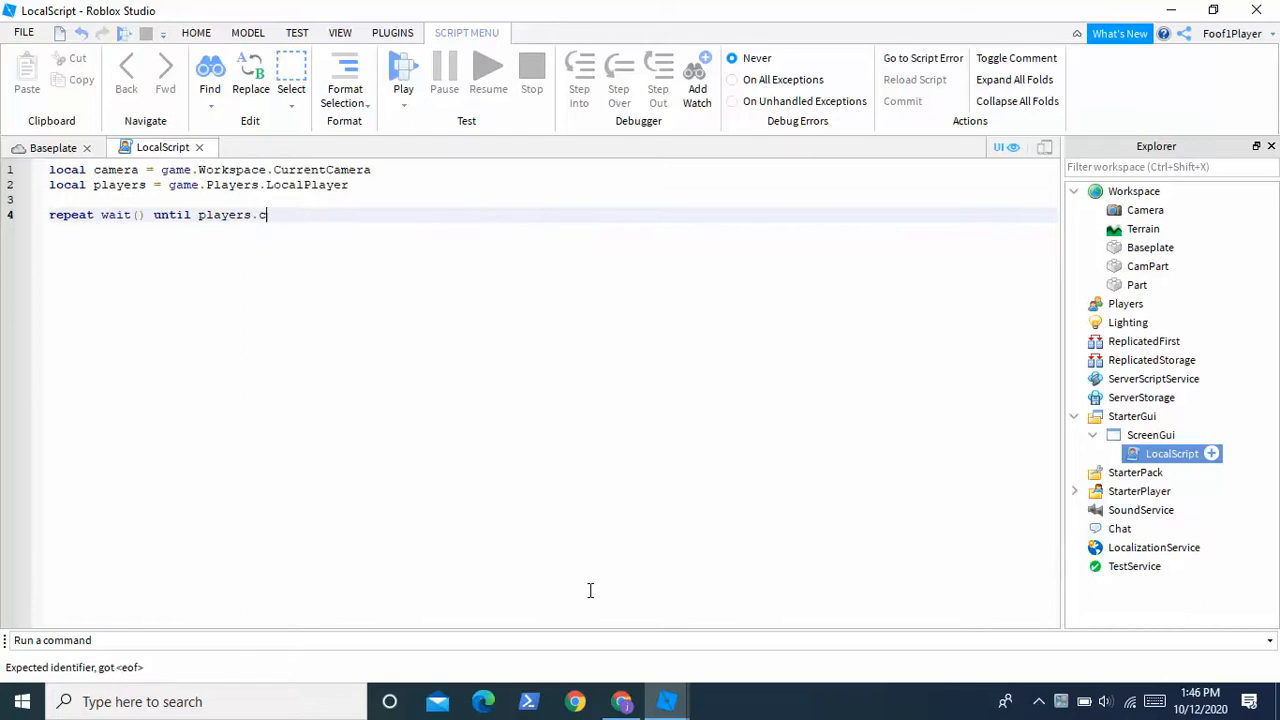
pyautogui.write('player.Chat')
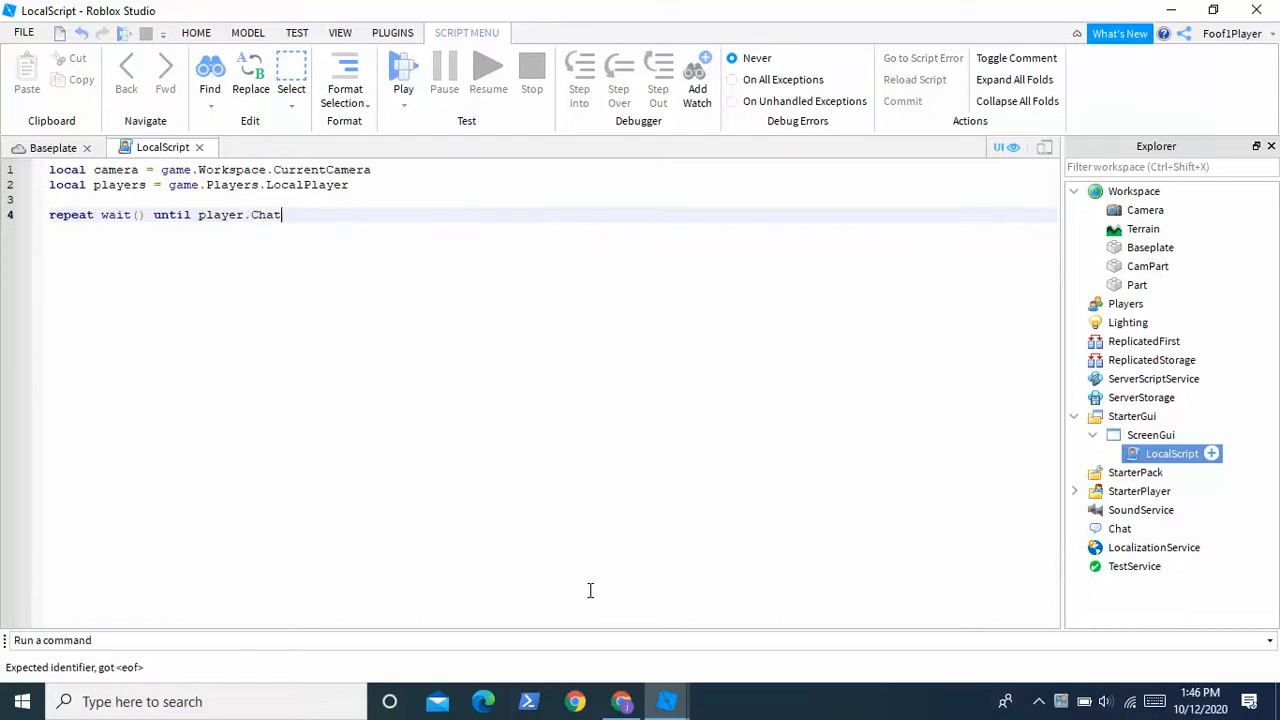
pyautogui.write('Character')
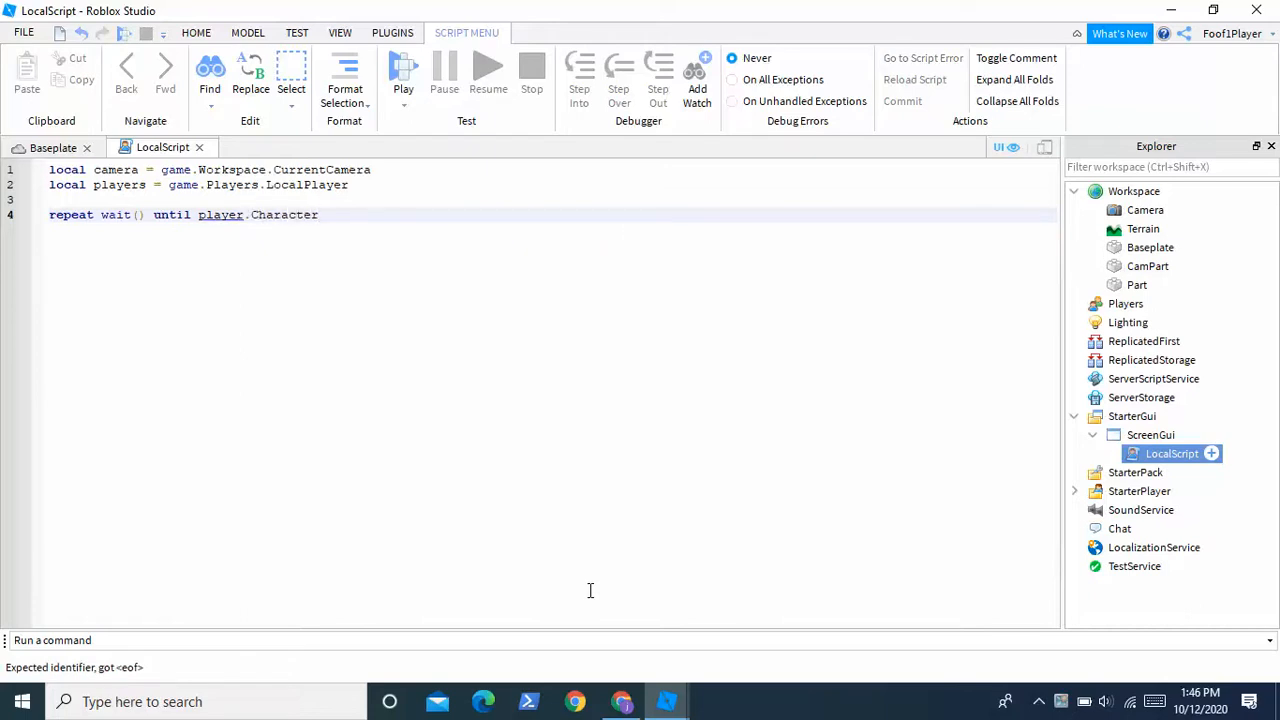
pyautogui.click(220, 214)
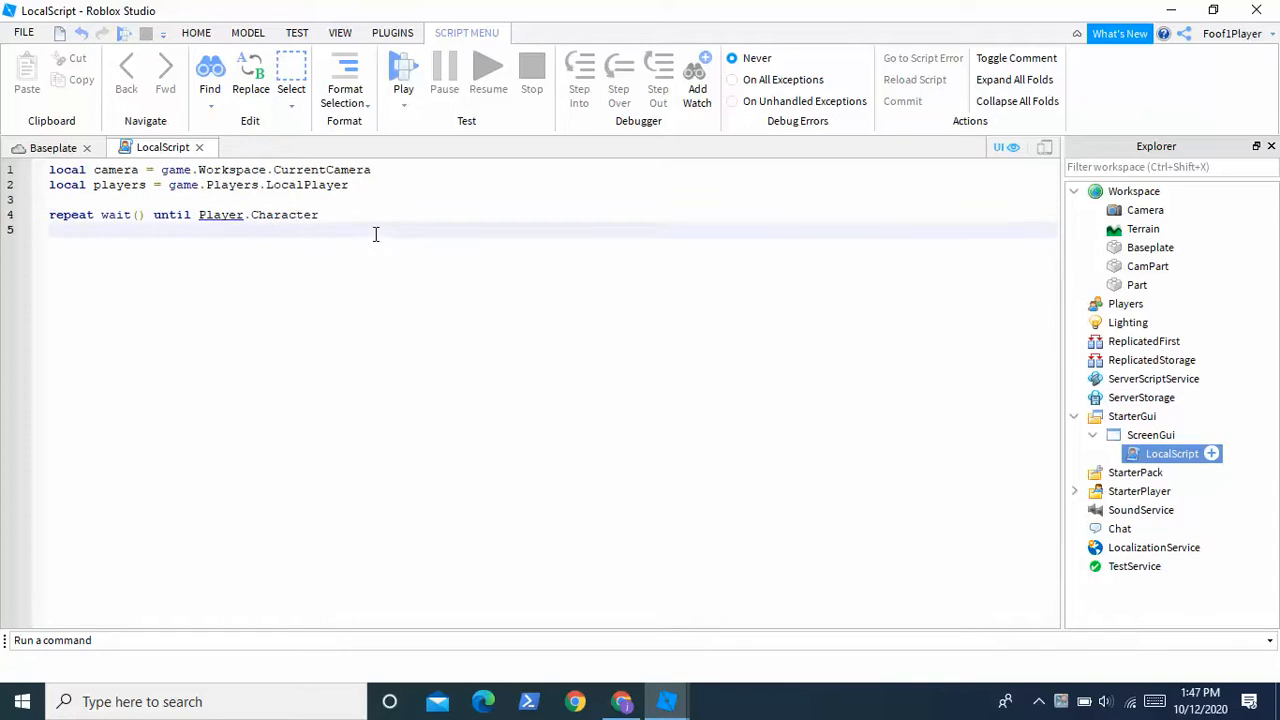
# Set Camera.CameraType = "Scriptable"
pyautogui.write('camera ty')
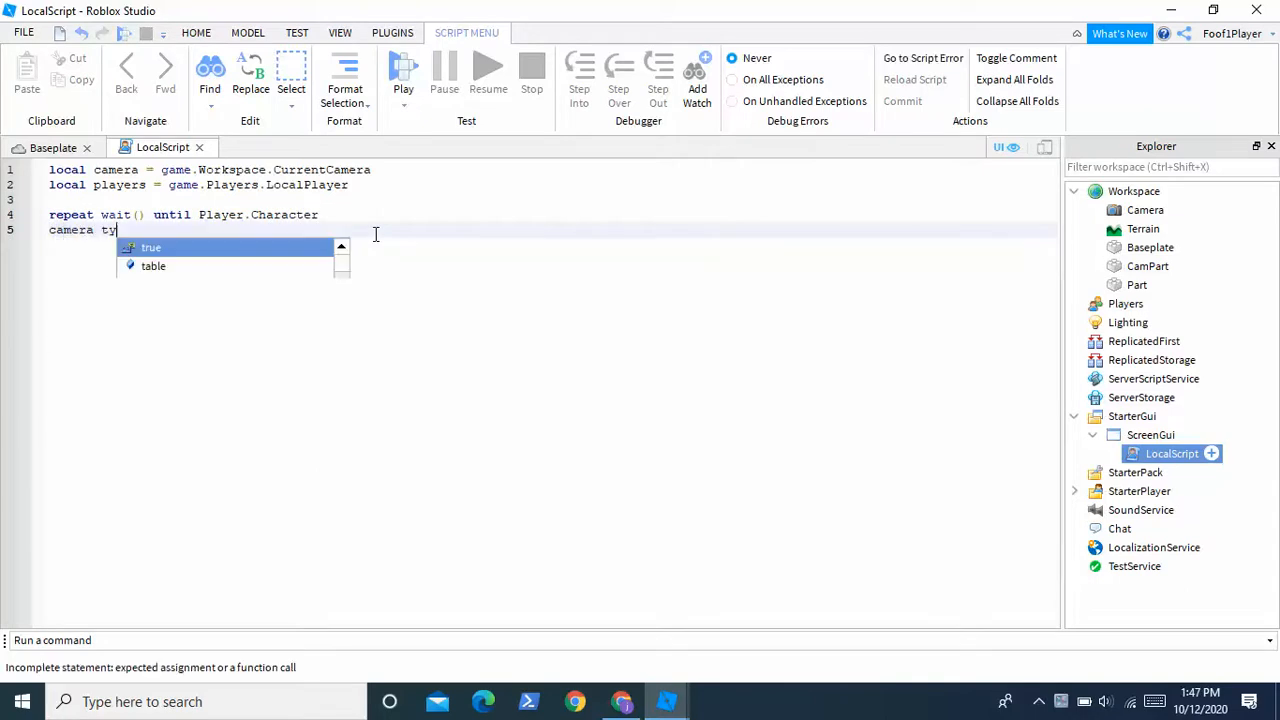
pyautogui.write('pe = "s')
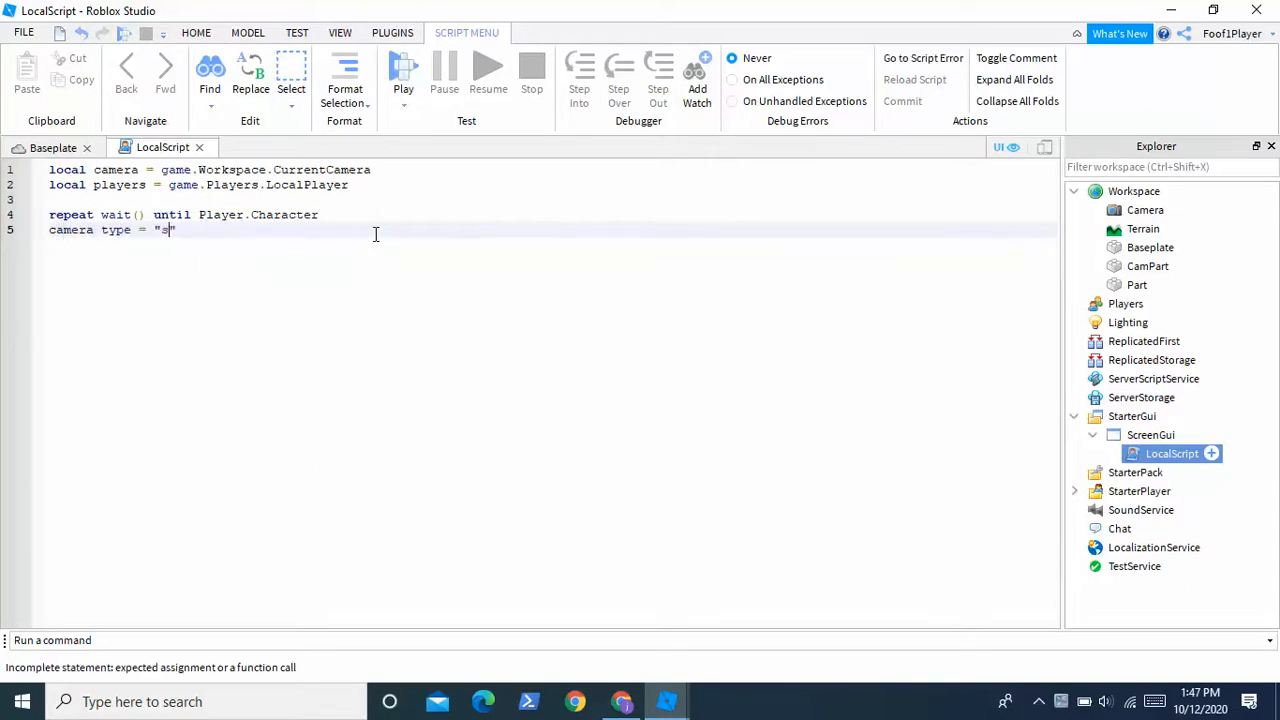
pyautogui.write('criptable')
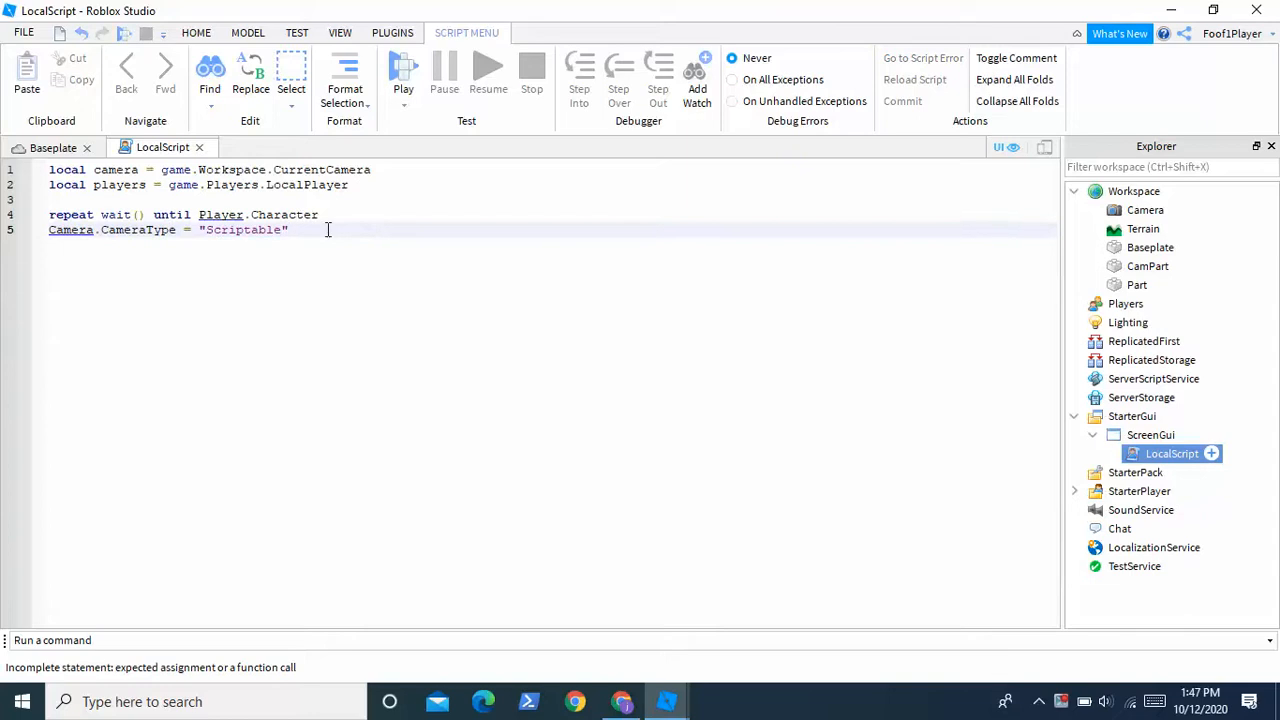
pyautogui.press('Enter')
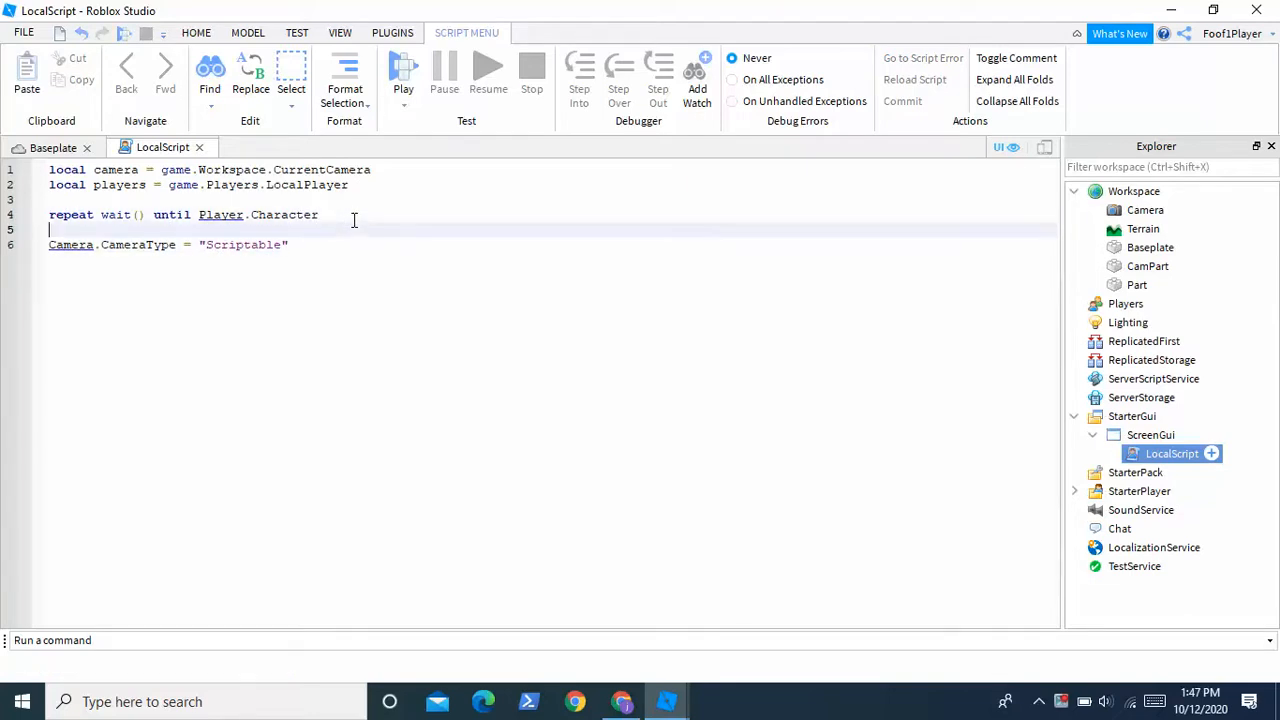
# Set Camera.CFrame = game.Workspace.CamPart.CFrame
pyautogui.write('camera.CFrame = game')
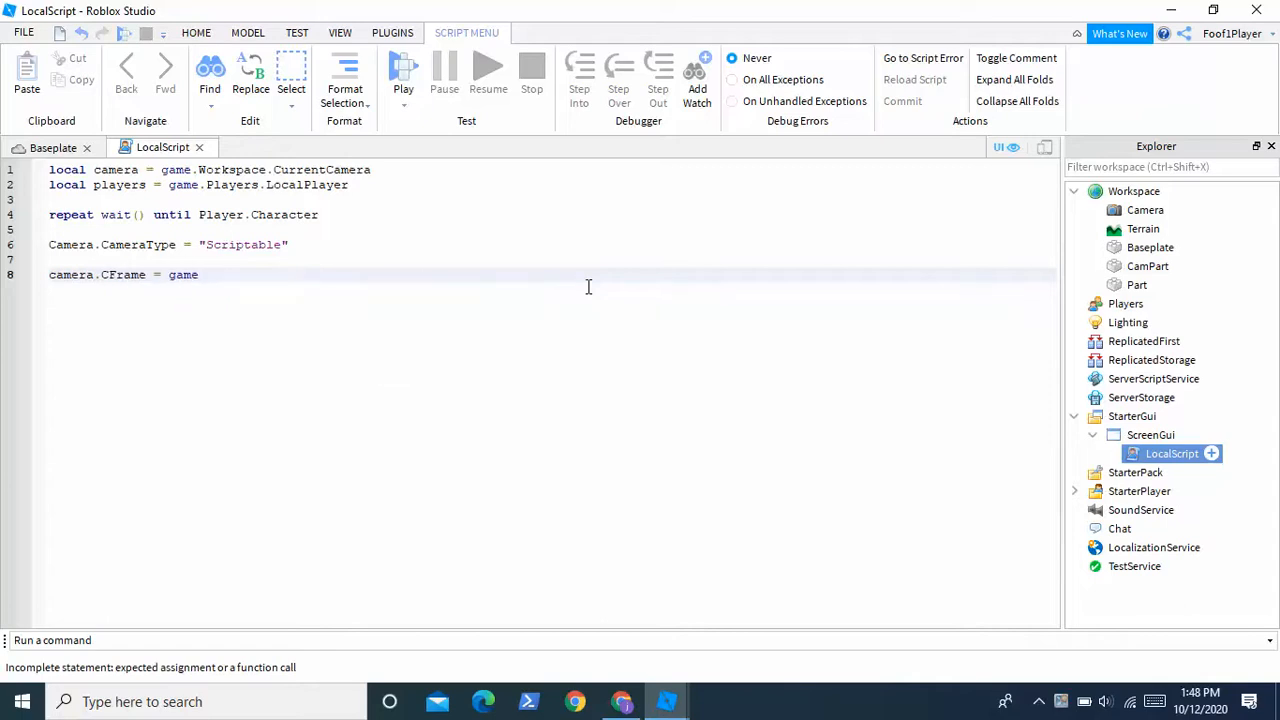
pyautogui.write('.Workspace.')
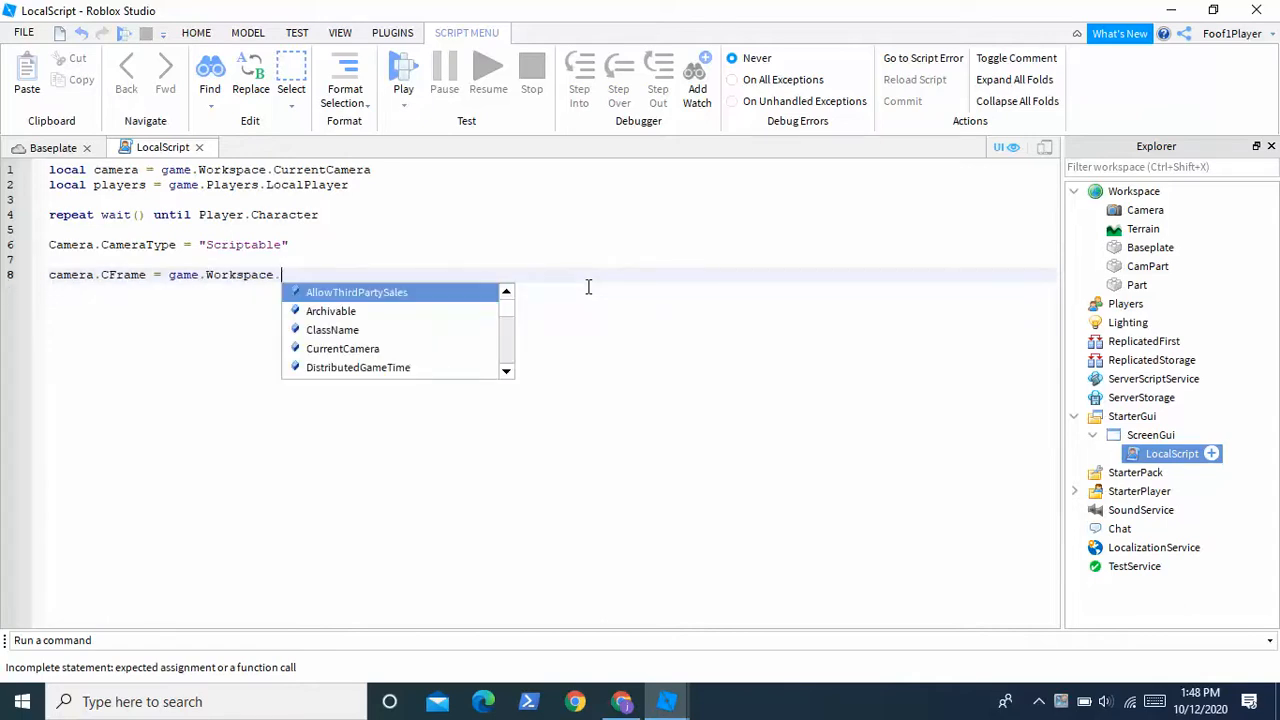
pyautogui.write('CamPart')
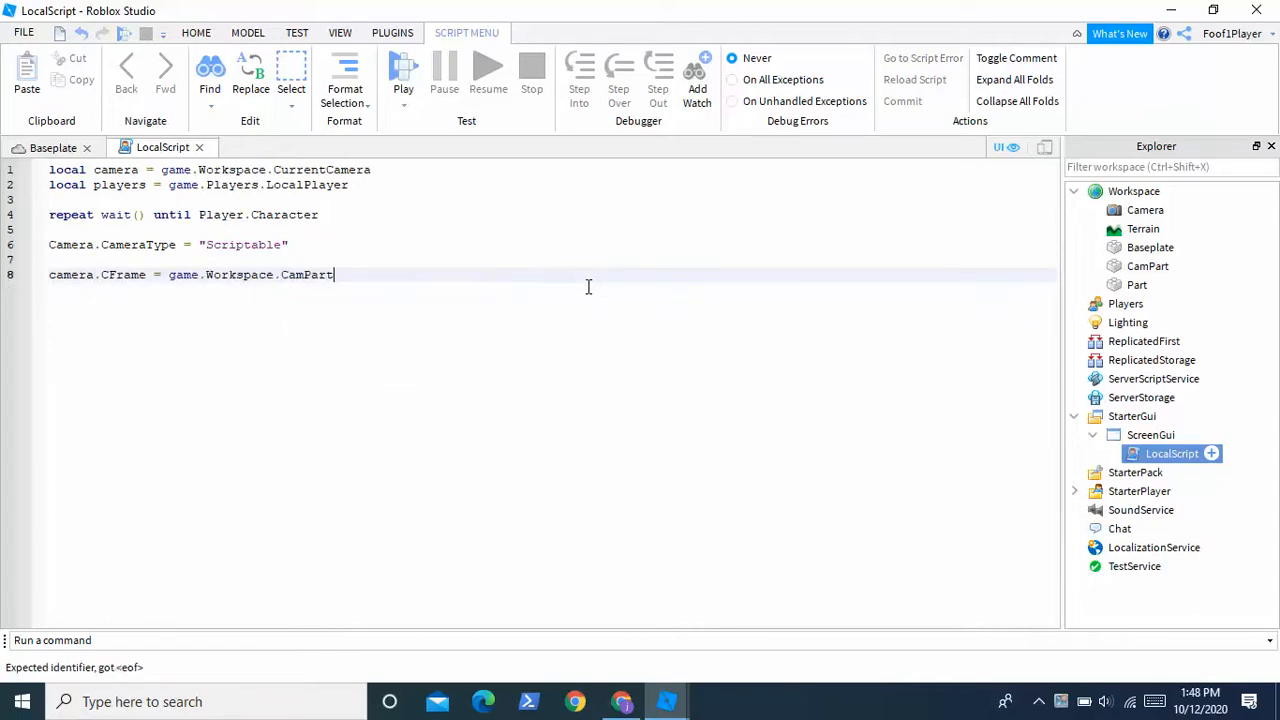
pyautogui.write('.CFrame')
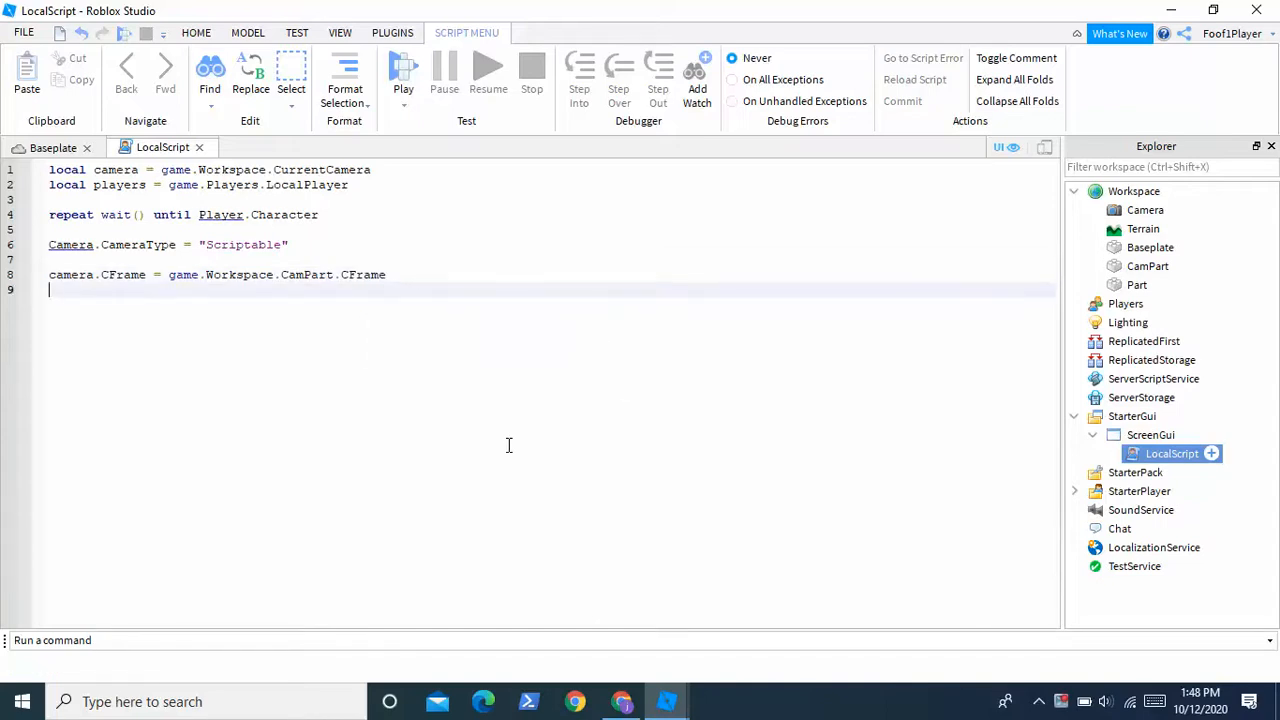
# Set script.Parent.Enabled = true to show the ScreenGui
pyautogui.write('script')
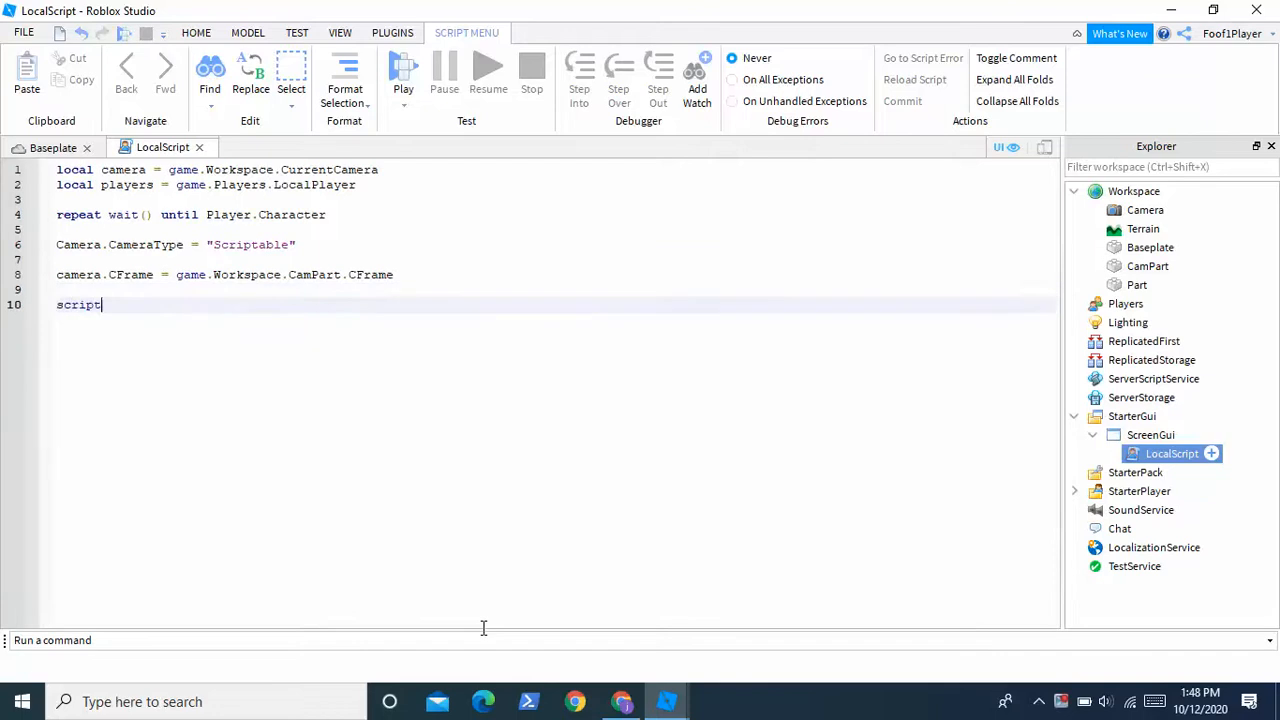
pyautogui.write('.Parent.Enabled')
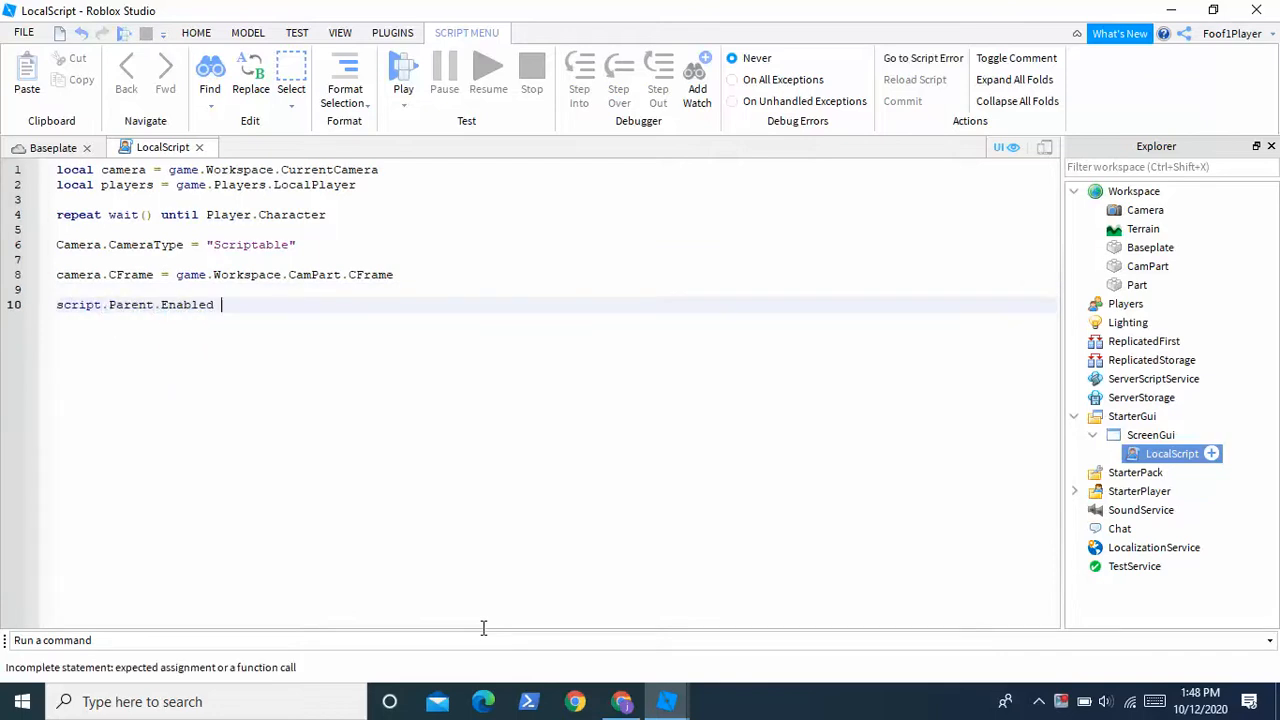
pyautogui.write('= true')
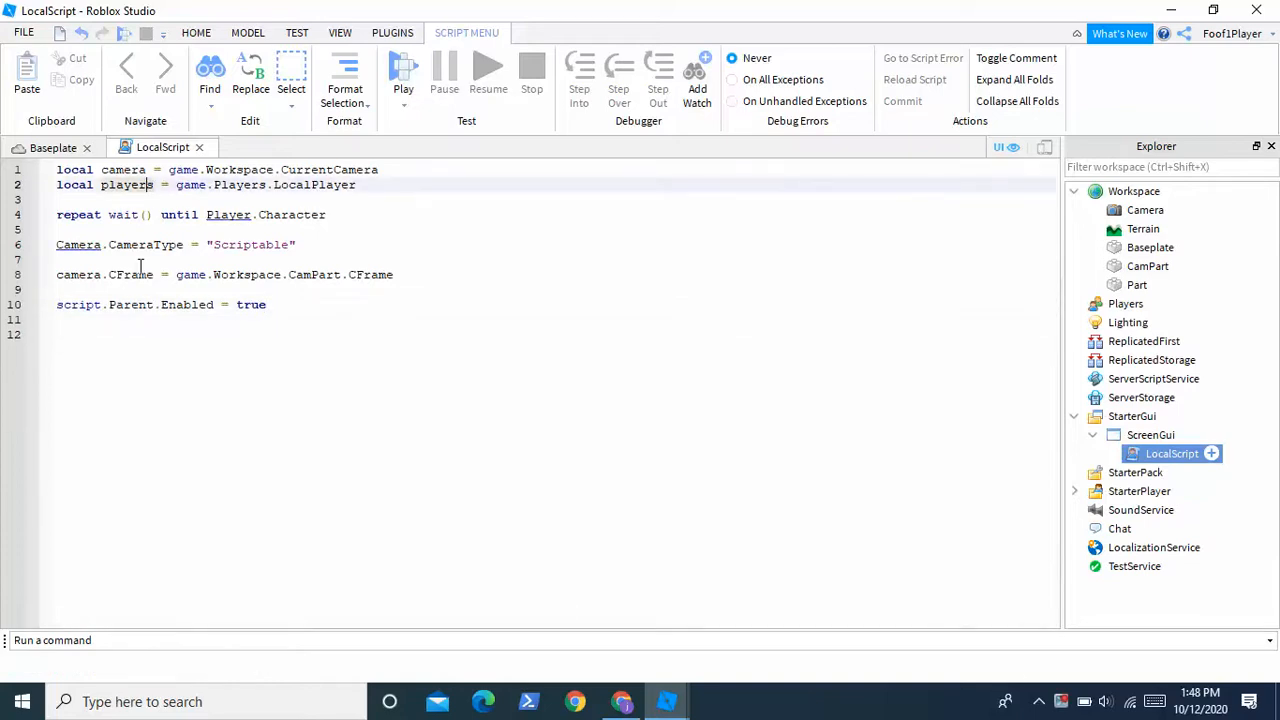
pyautogui.press('Backspace')
pyautogui.write('P')
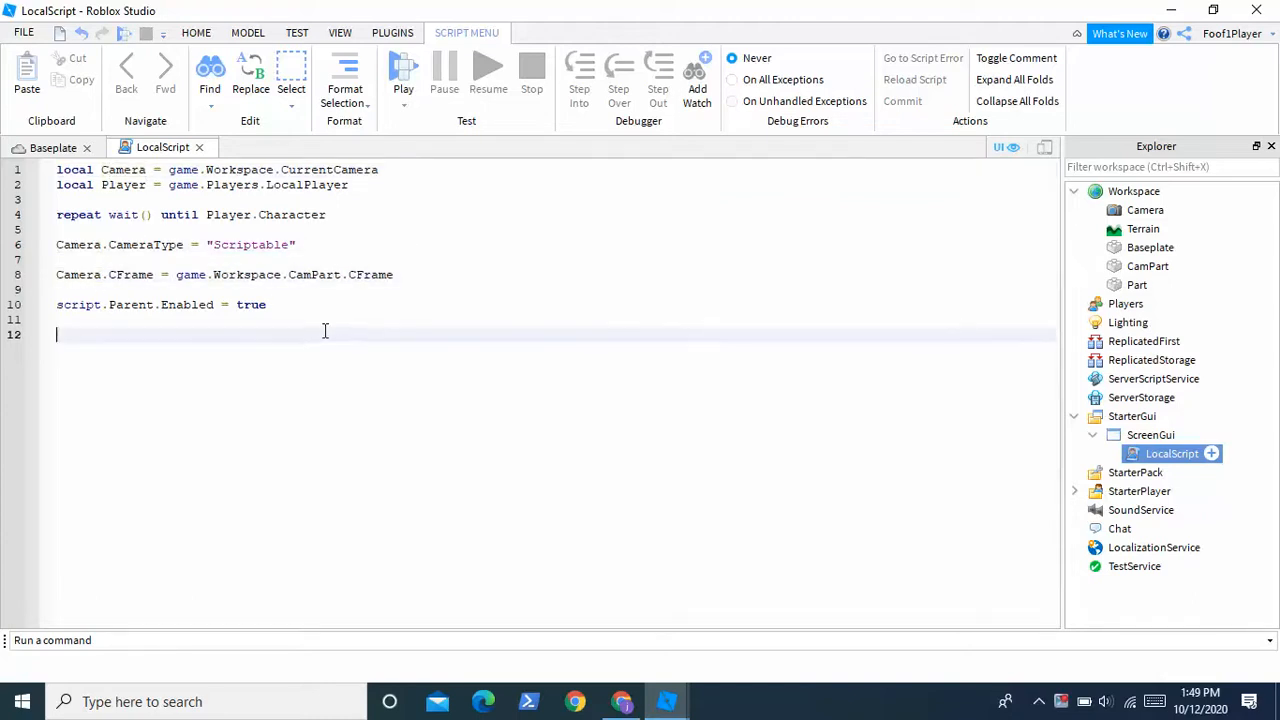
pyautogui.moveTo(672, 404)
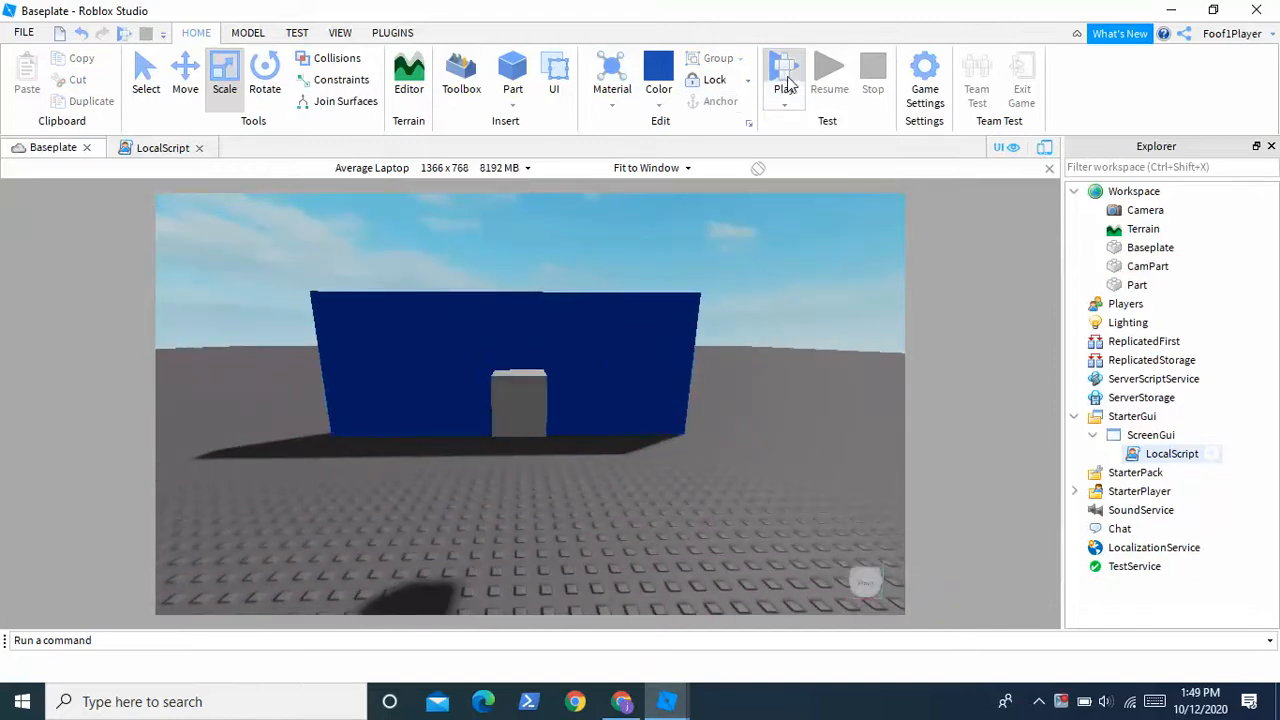
pyautogui.click(784, 68)
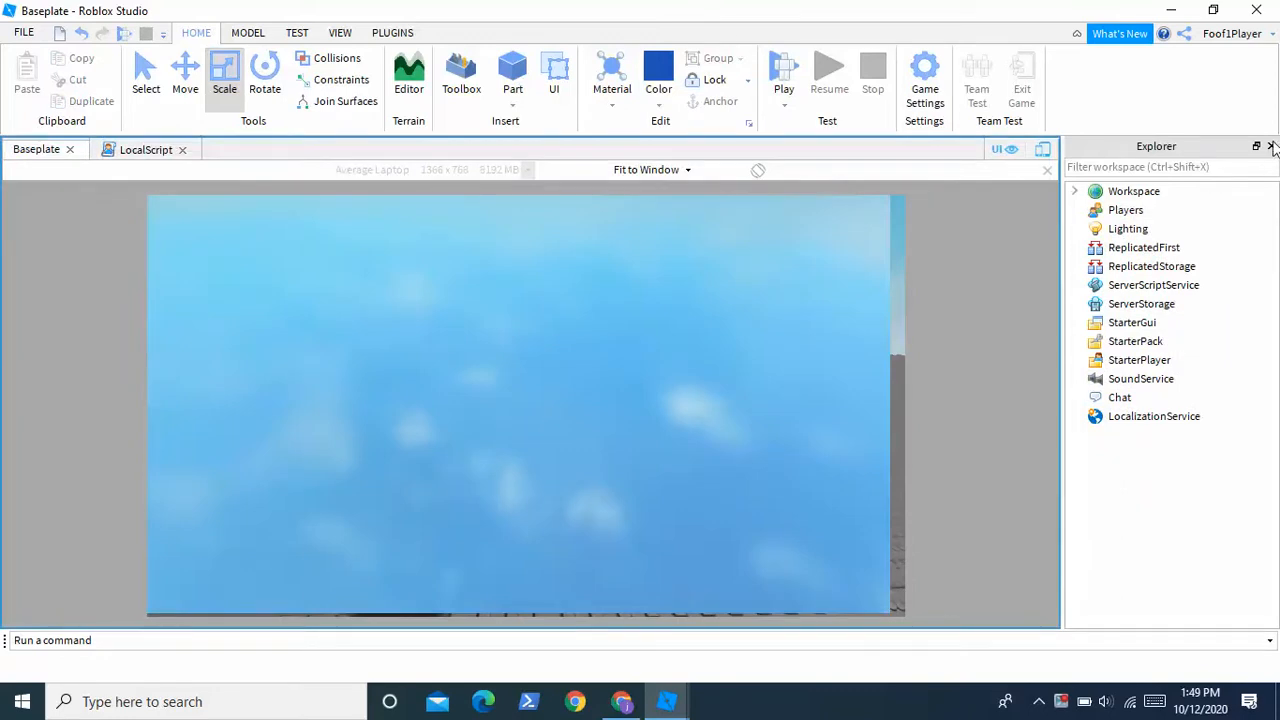
pyautogui.click(1272, 146)
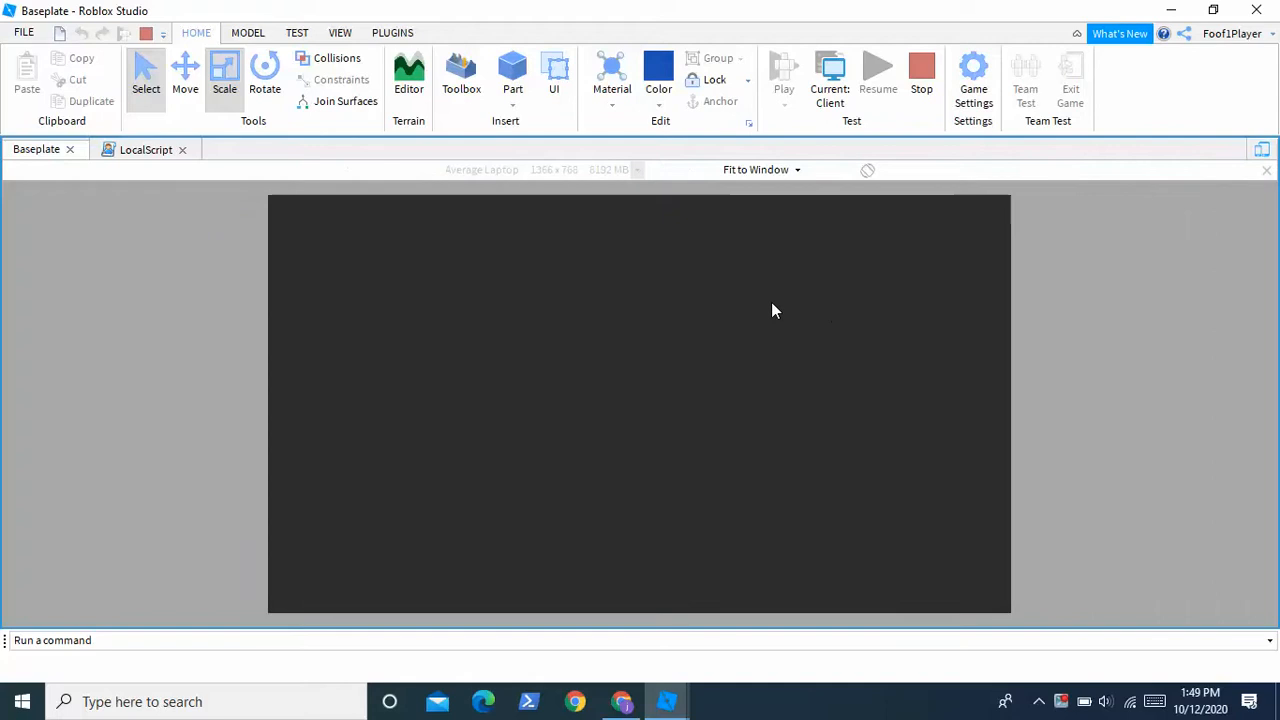
pyautogui.moveTo(654, 392)
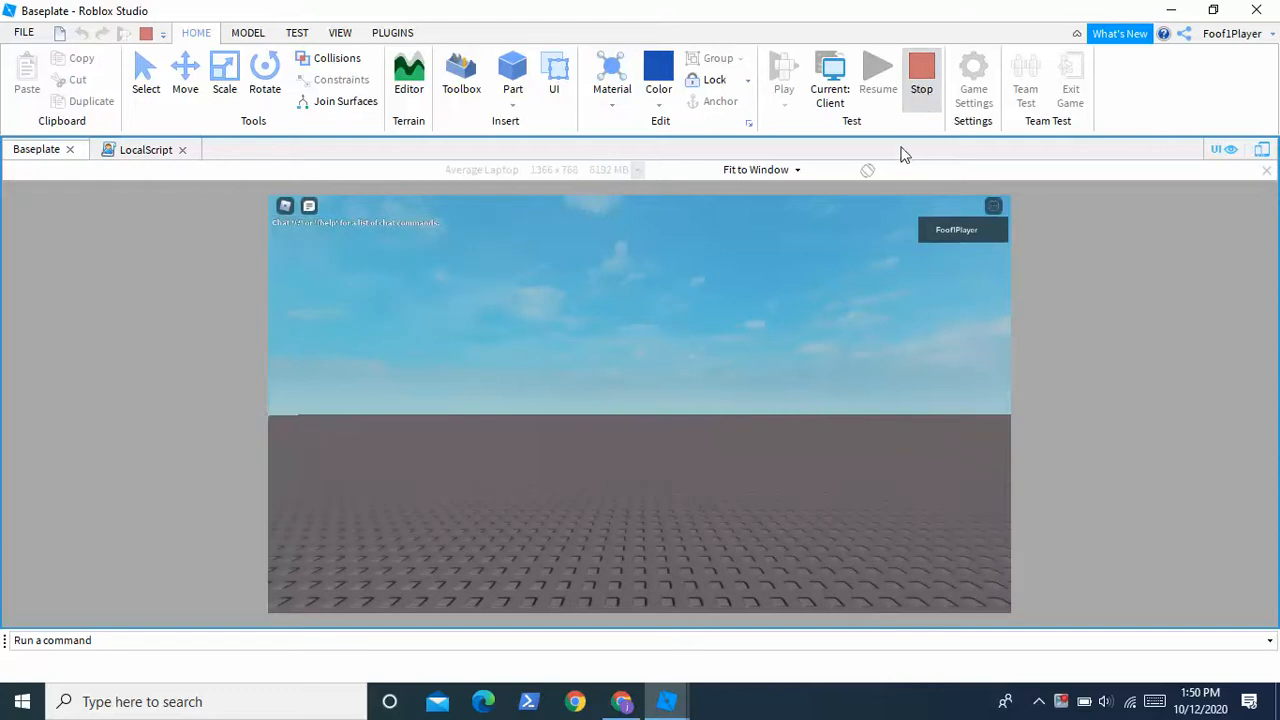
pyautogui.click(924, 76)
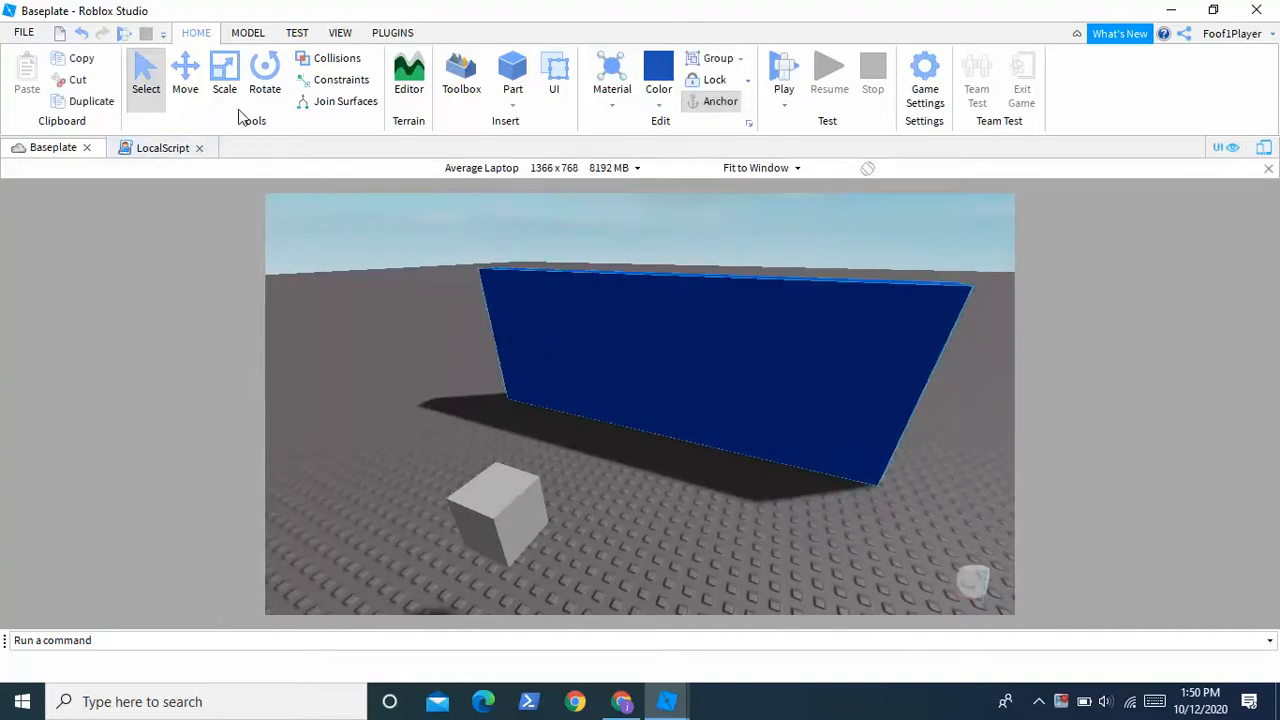
# Insert a TextButton into the ScreenGui and stretch it wide across the lower screen
pyautogui.click(162, 148)
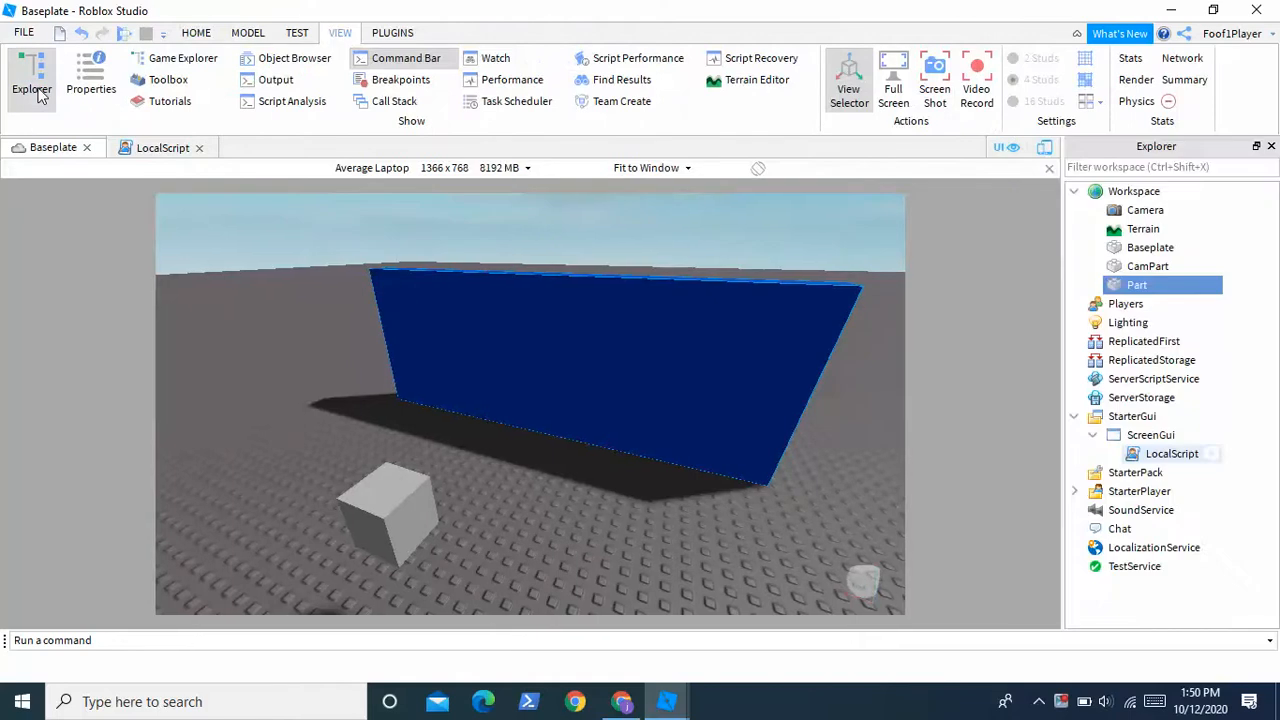
pyautogui.click(162, 148)
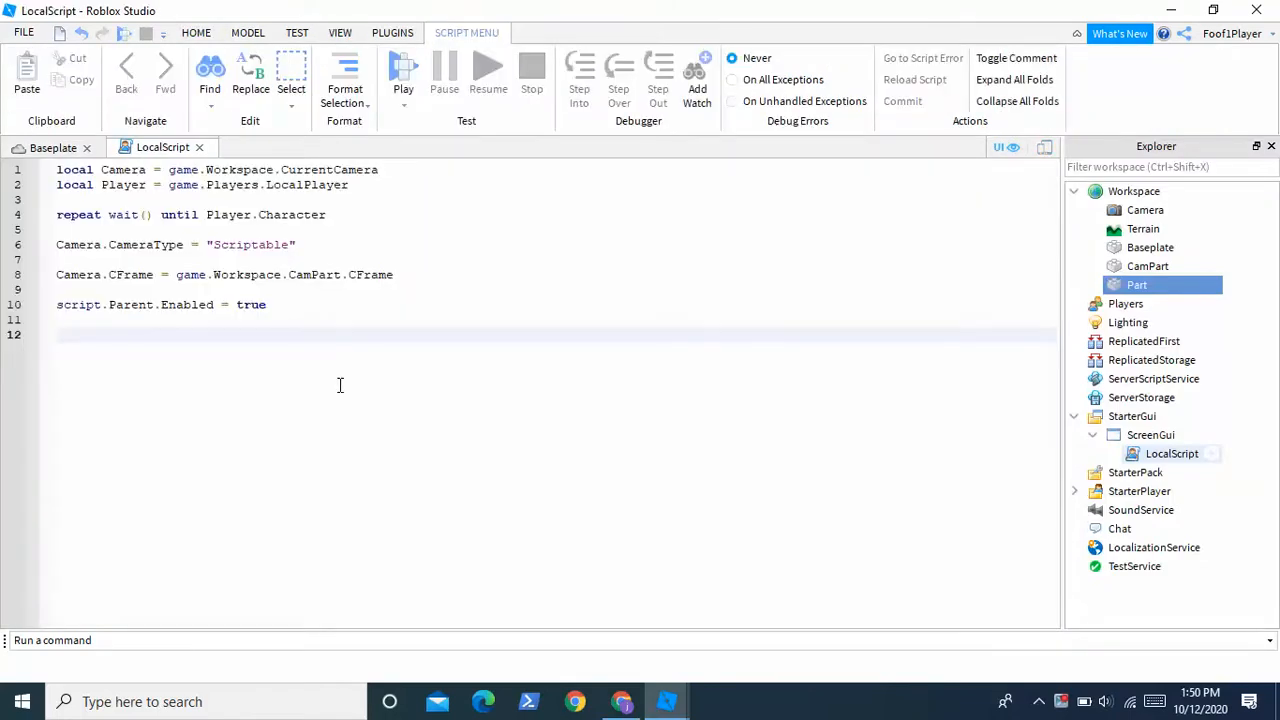
pyautogui.click(1152, 436)
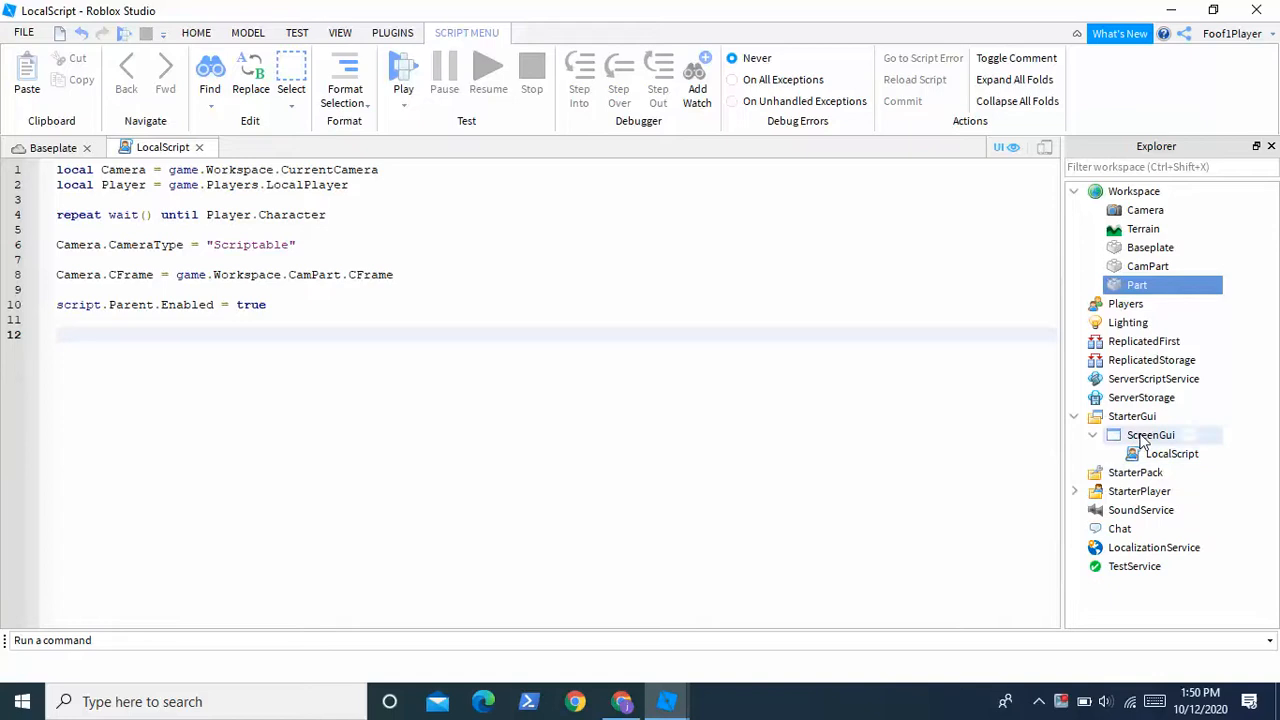
pyautogui.click(1152, 436)
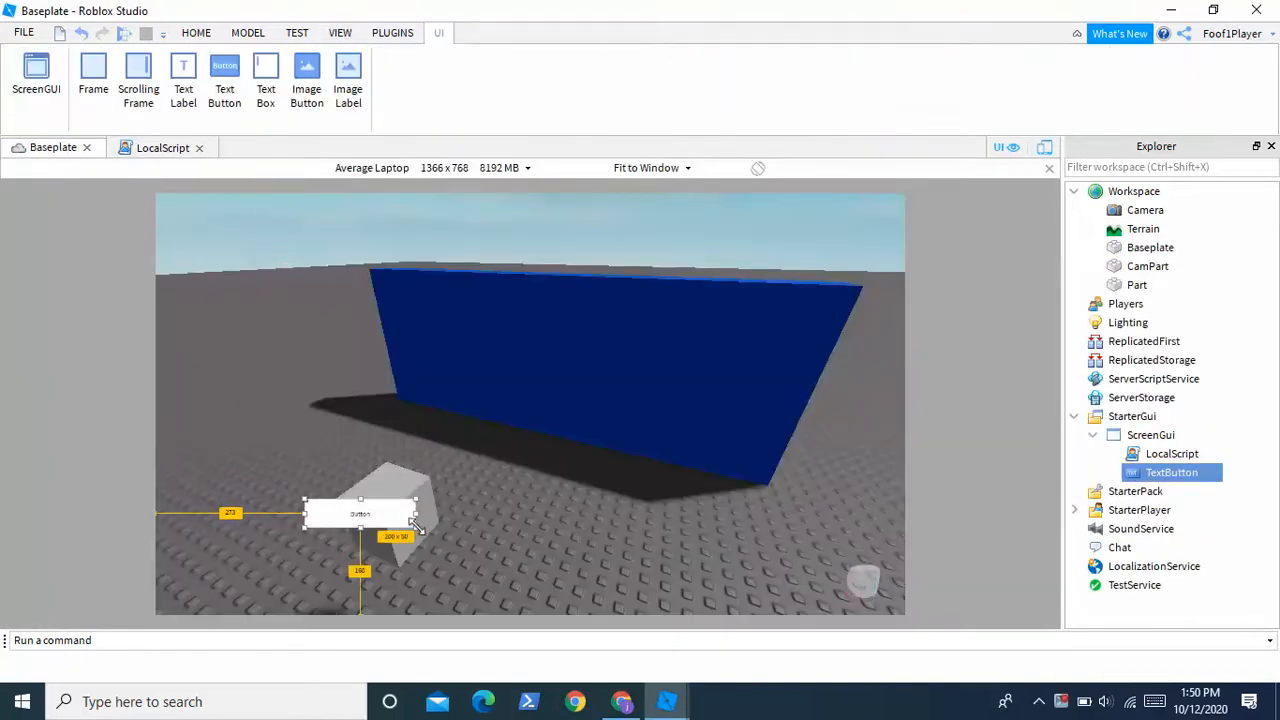
pyautogui.moveTo(410, 524); pyautogui.dragTo(764, 590)
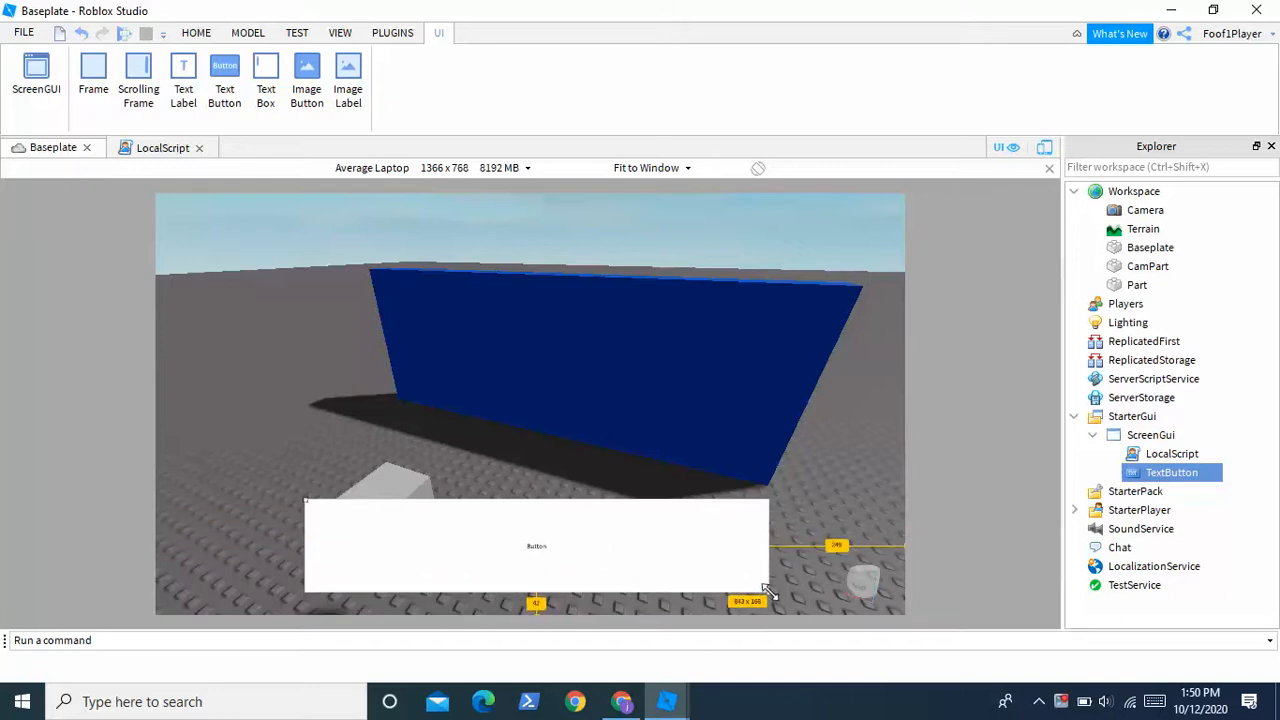
pyautogui.click(162, 148)
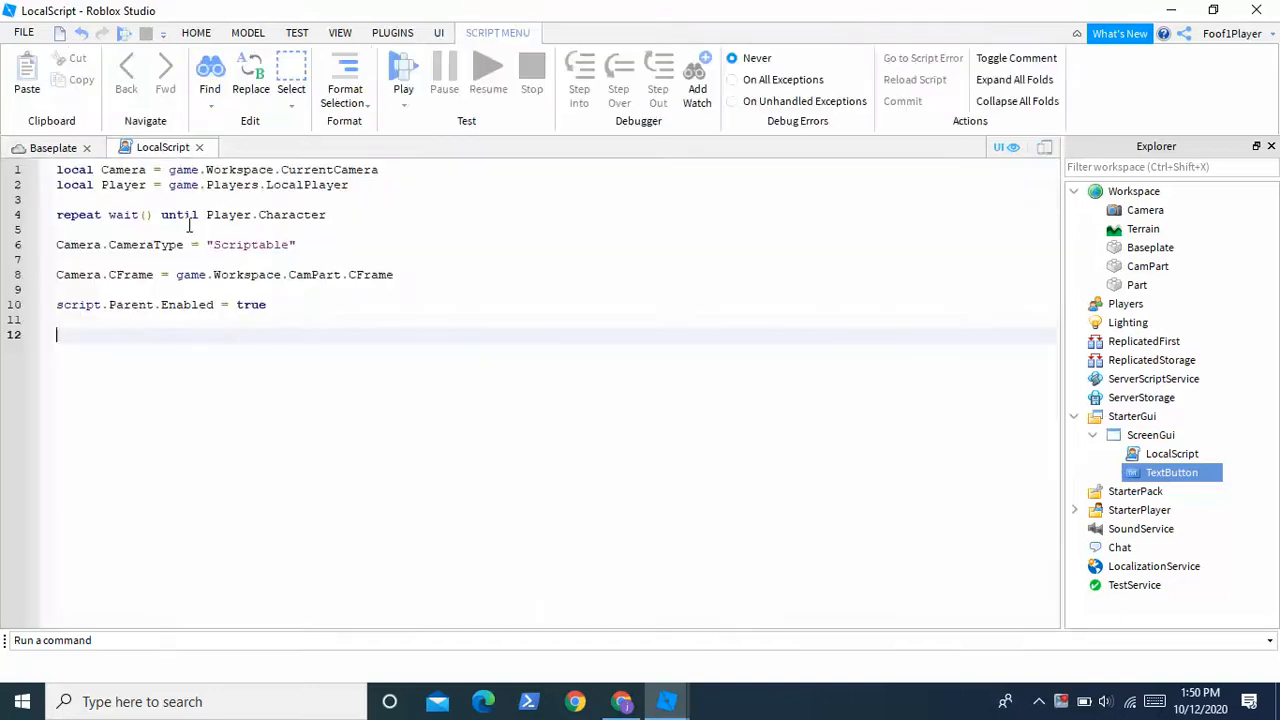
# Connect a function to script.Parent.TextButton.MouseButton1Click
pyautogui.write('script')
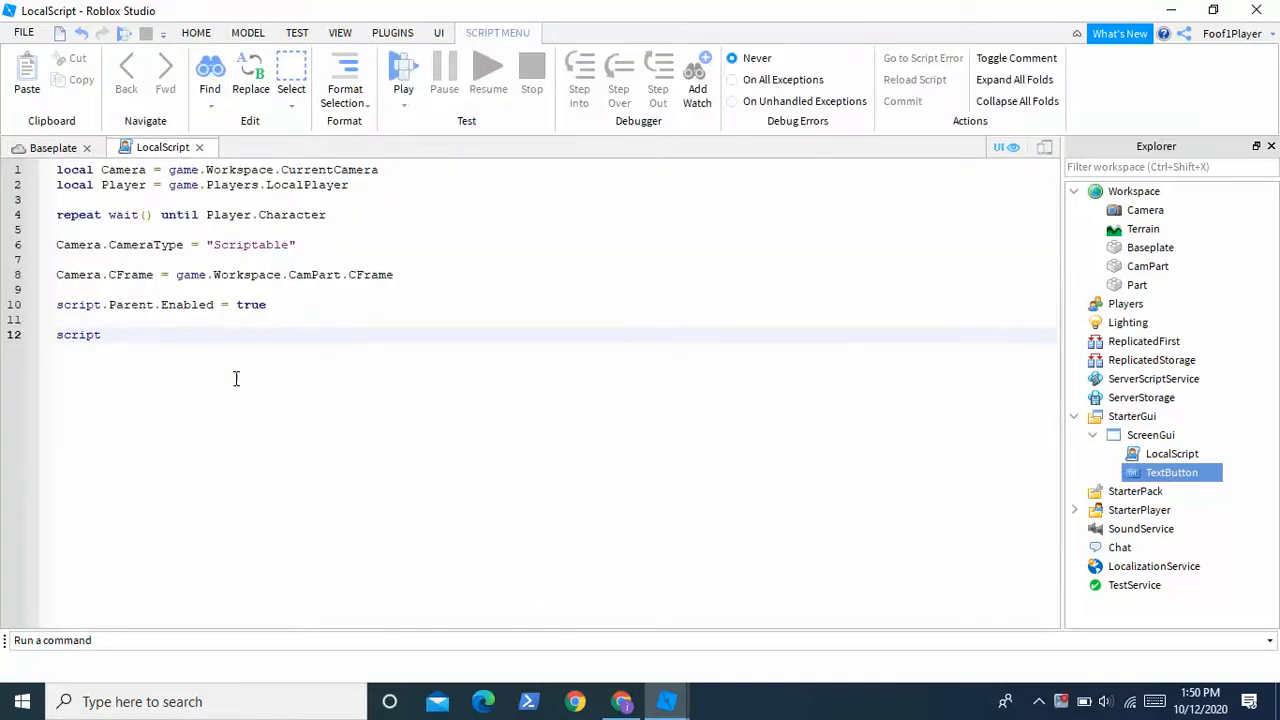
pyautogui.write('.Parent.')
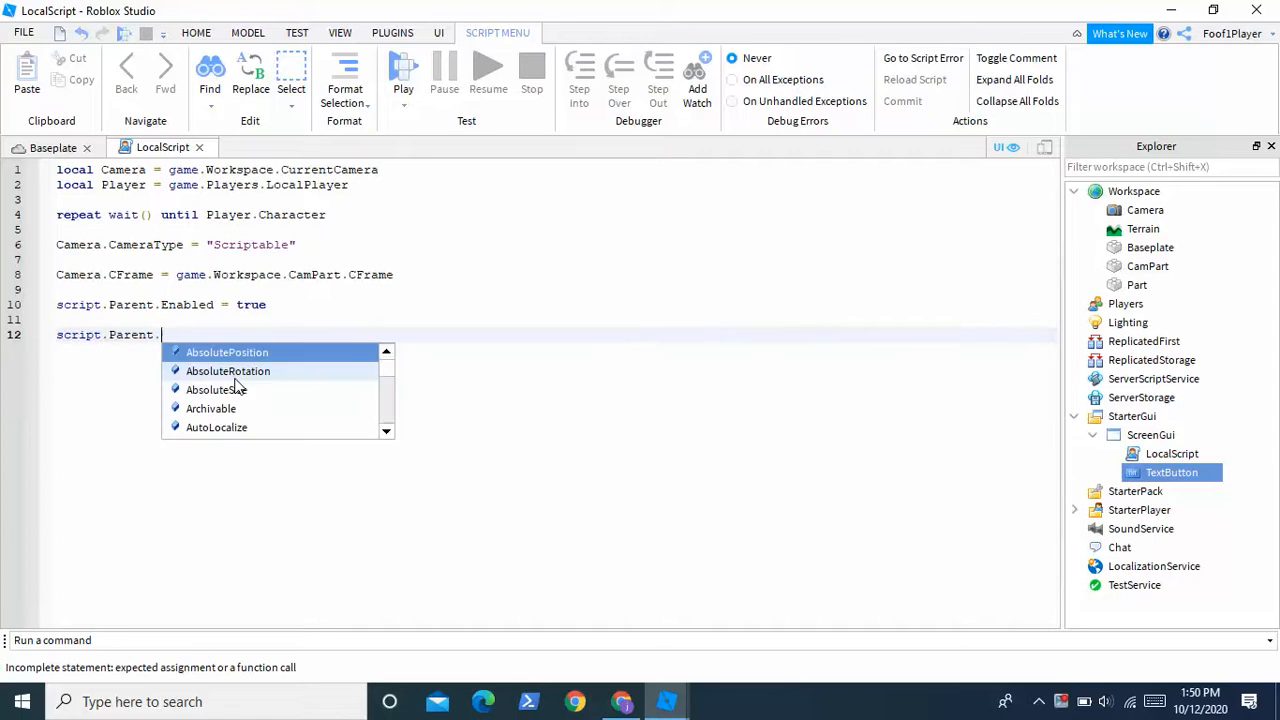
pyautogui.write('TextButton.MouseButton1Click')
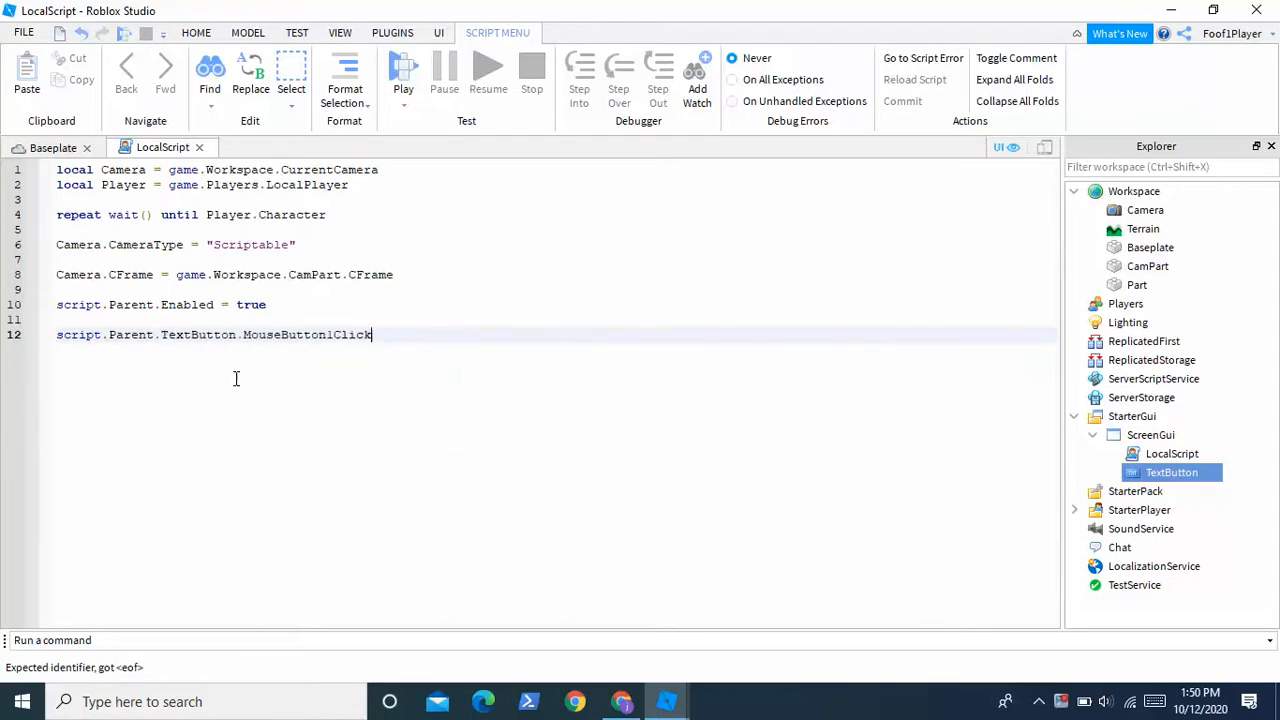
pyautogui.write(':Connect(function()')
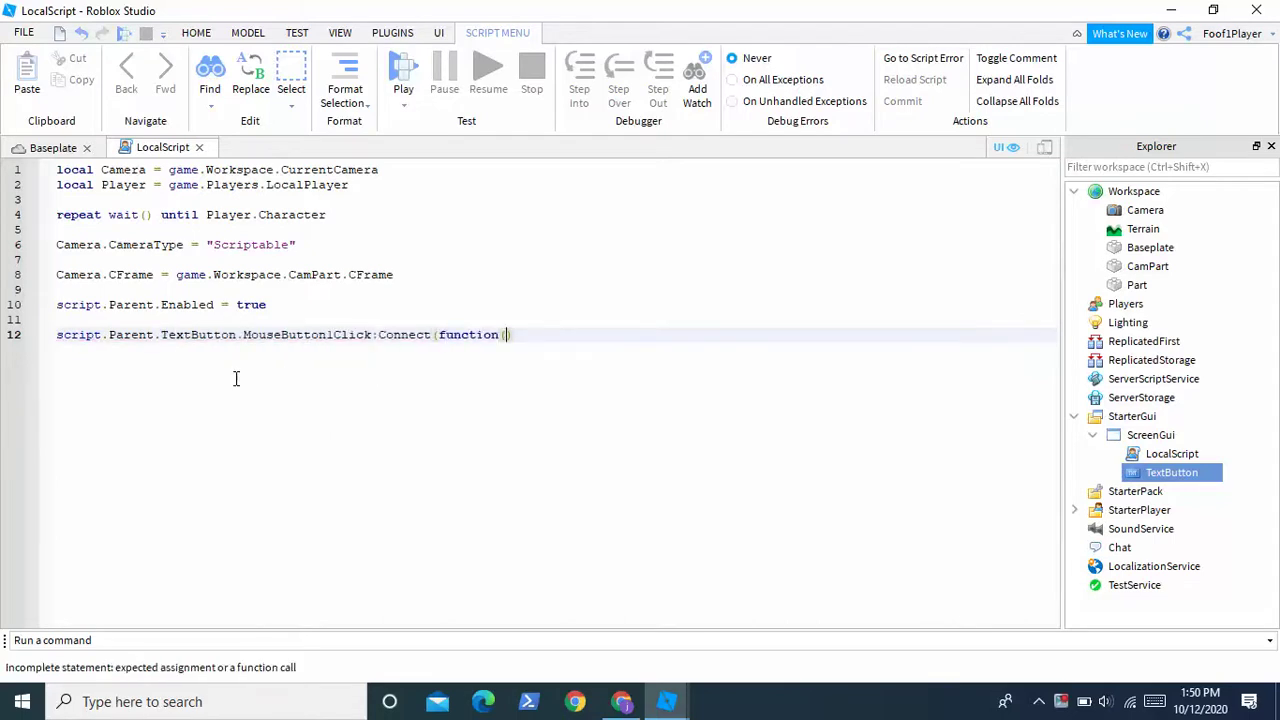
pyautogui.press('Enter')
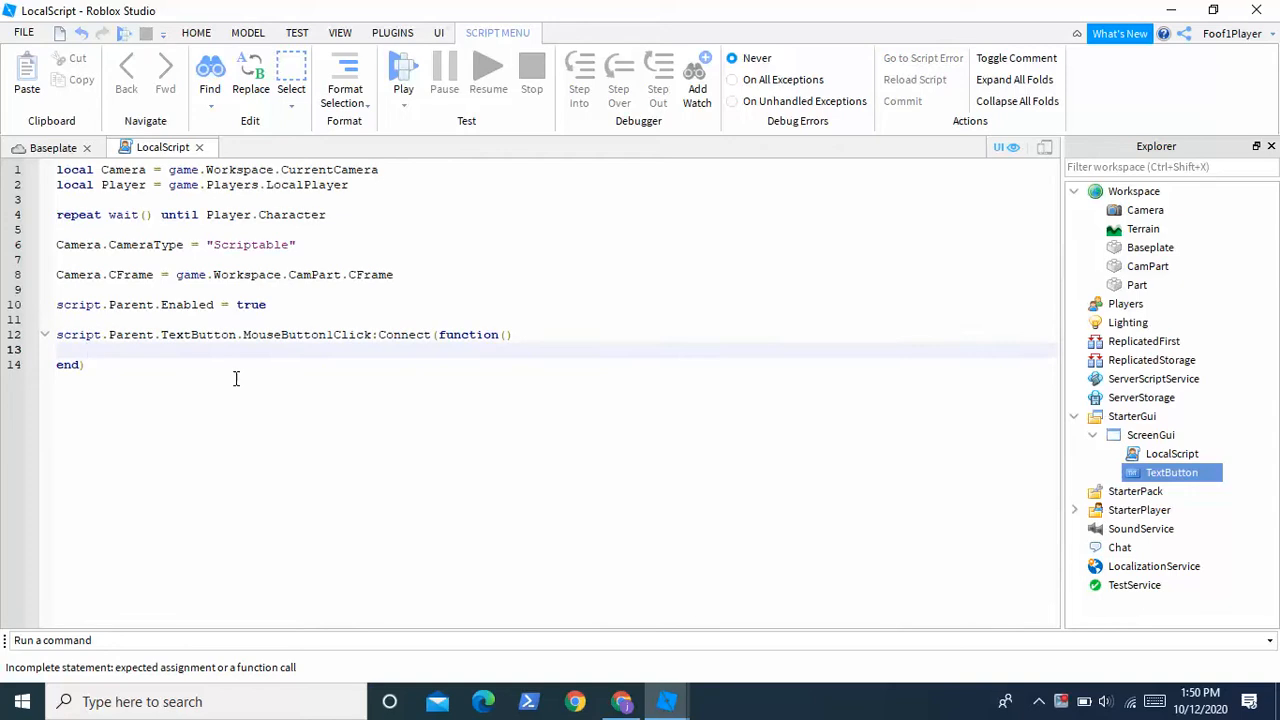
# In the handler, set Camera.CameraType = Enum.CameraType.Custom
pyautogui.write('Camera')
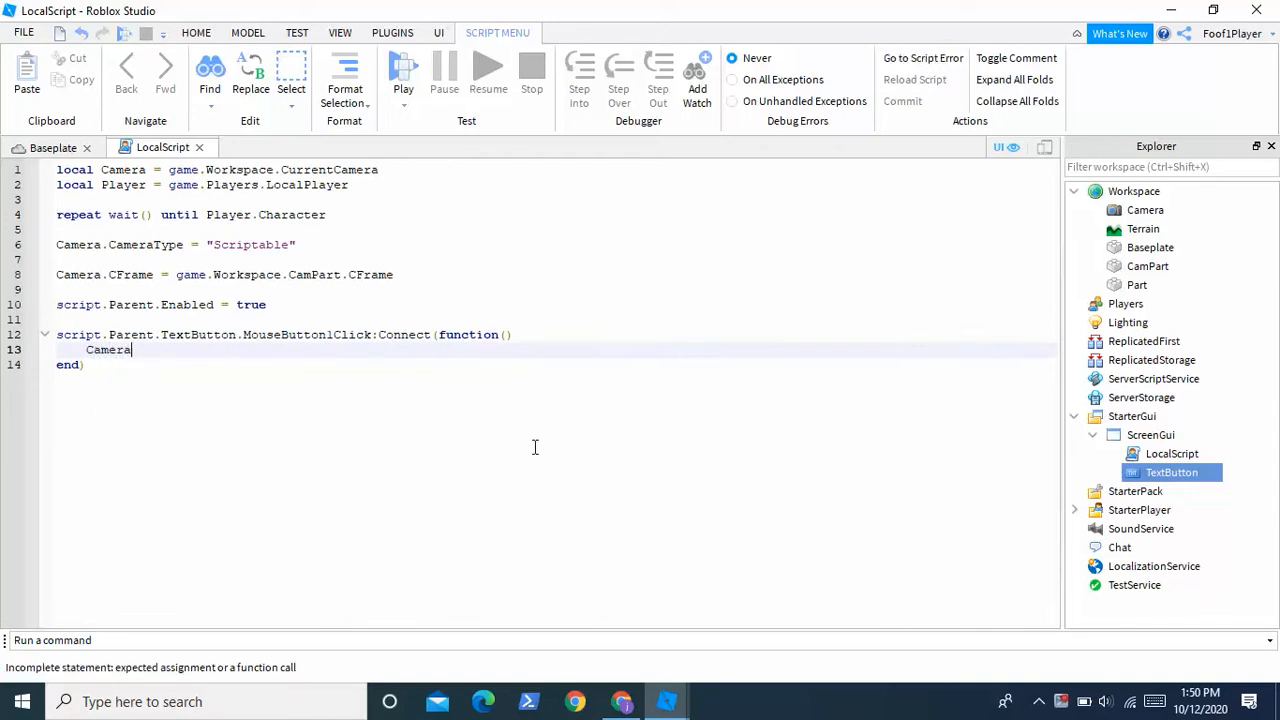
pyautogui.write('.CameraSubject')
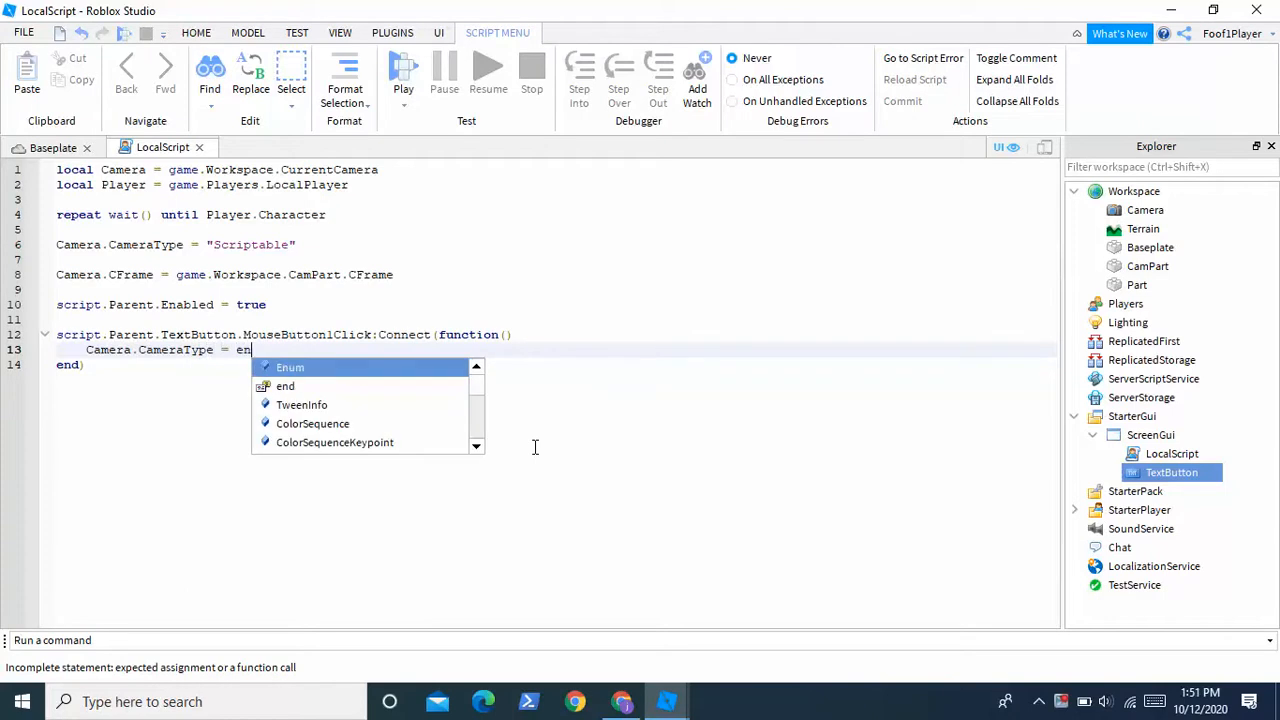
pyautogui.click(290, 368)
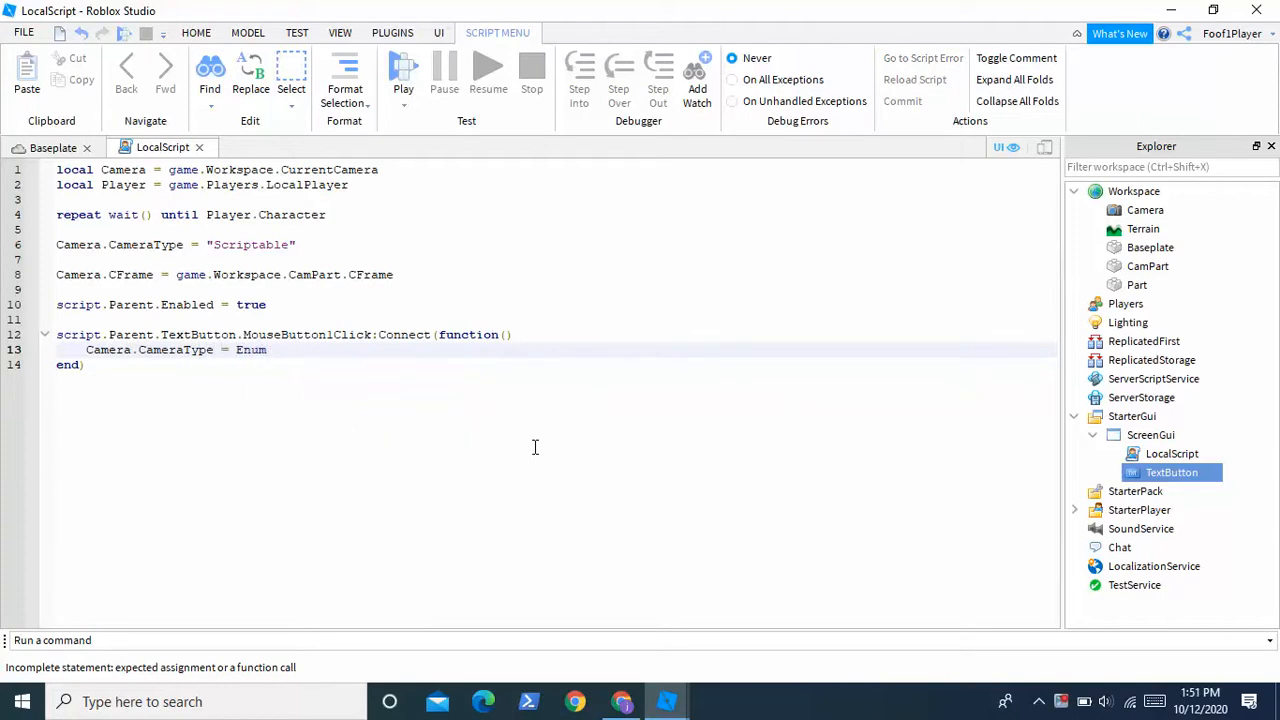
pyautogui.write('.')
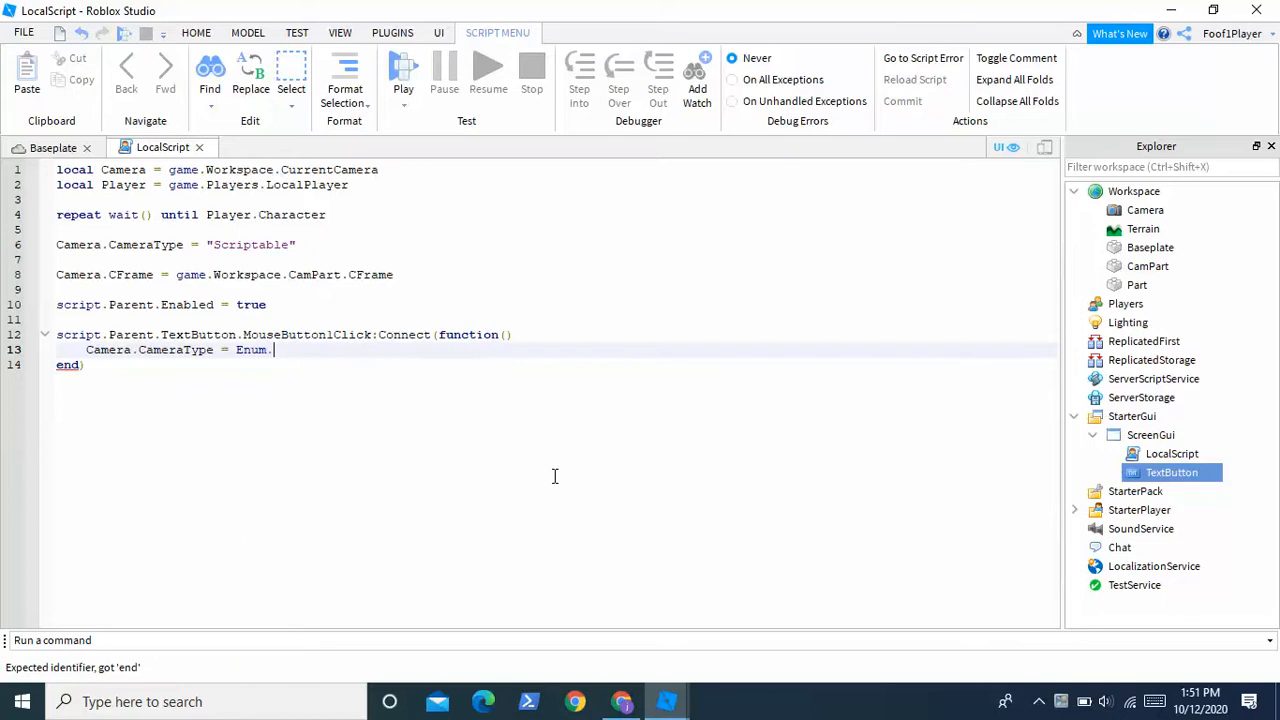
pyautogui.write('camerat')
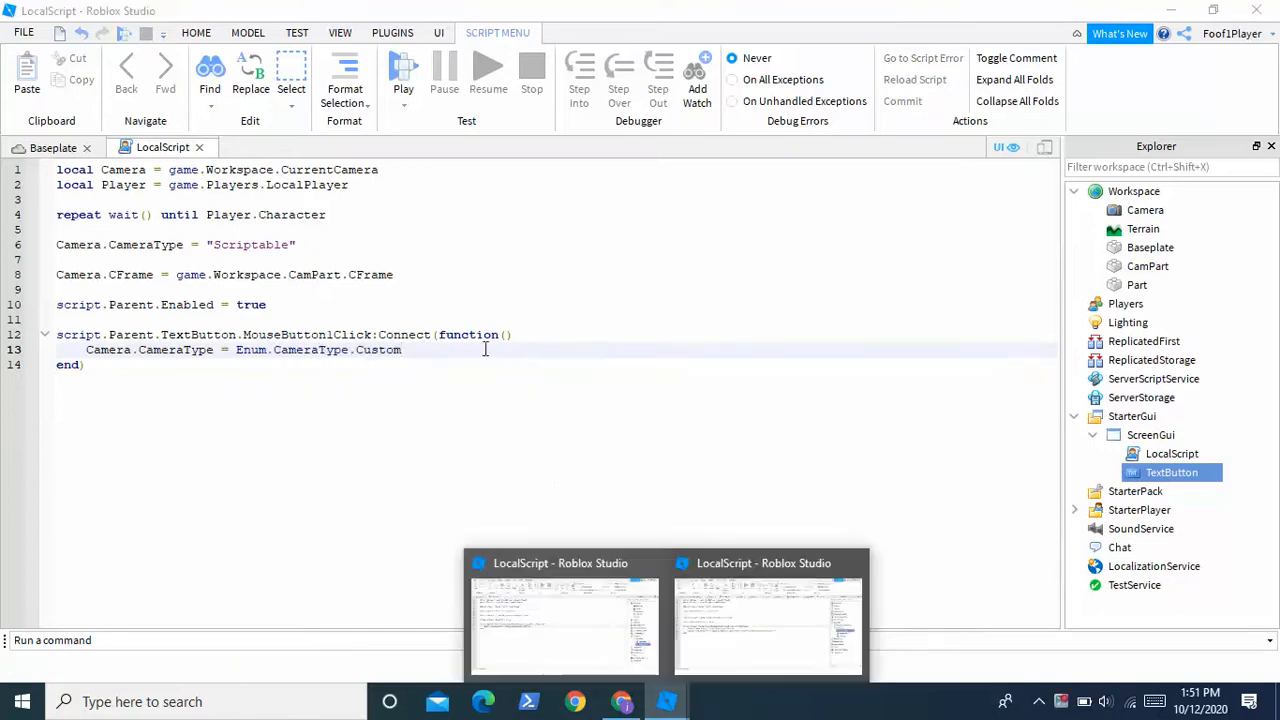
# Set Camera.CameraSubject to game.Players.LocalPlayer.Character:WaitForChild("Humanoid")
pyautogui.write('camera.CameraSubject')
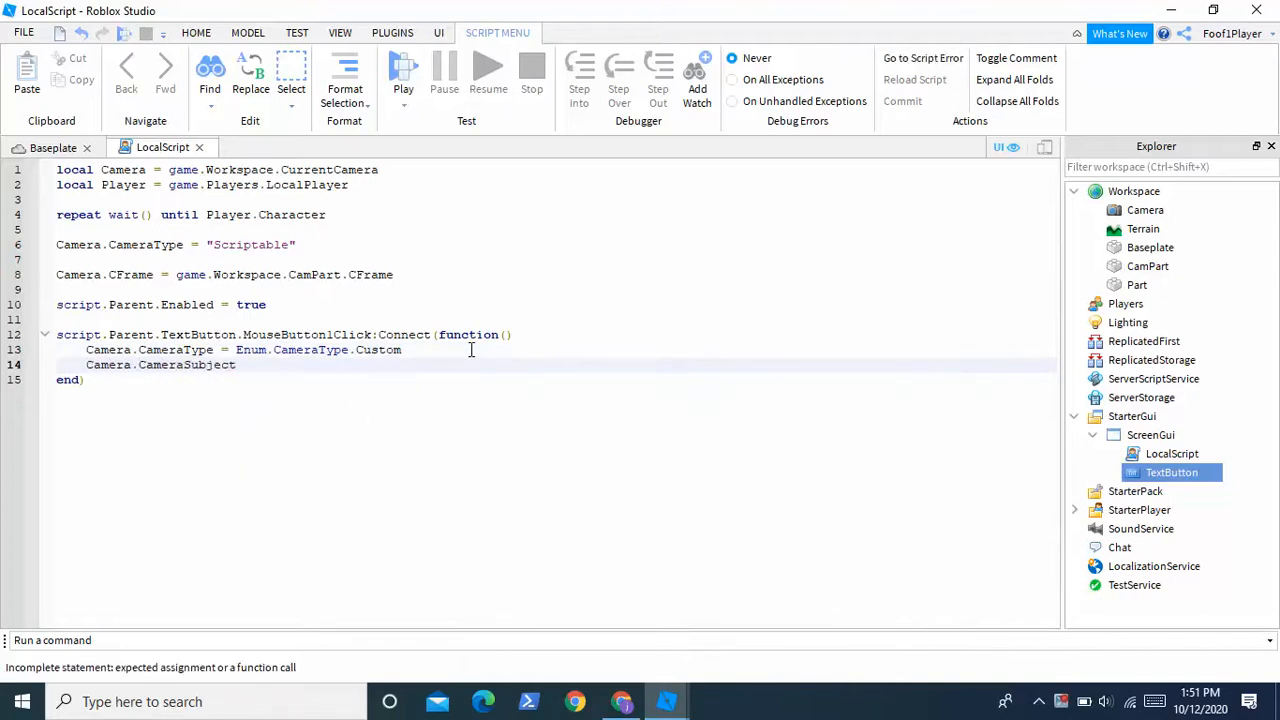
pyautogui.write('=')
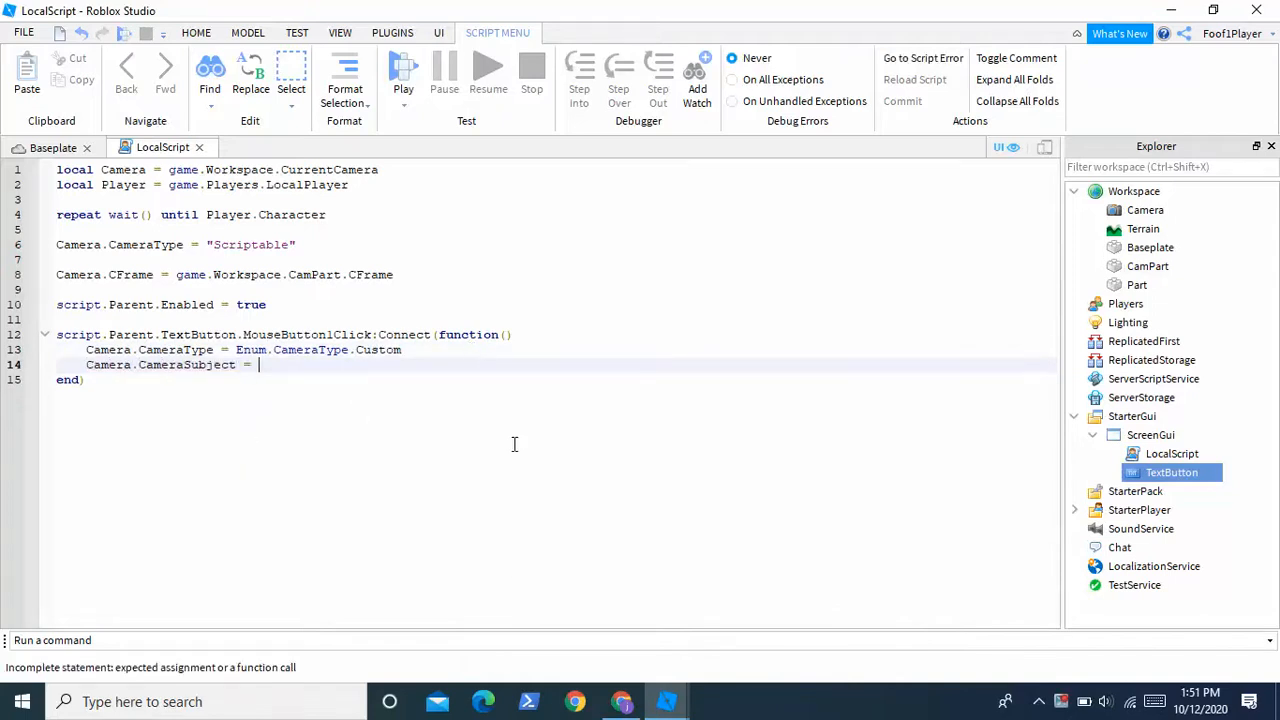
pyautogui.write('game.PlaceI')
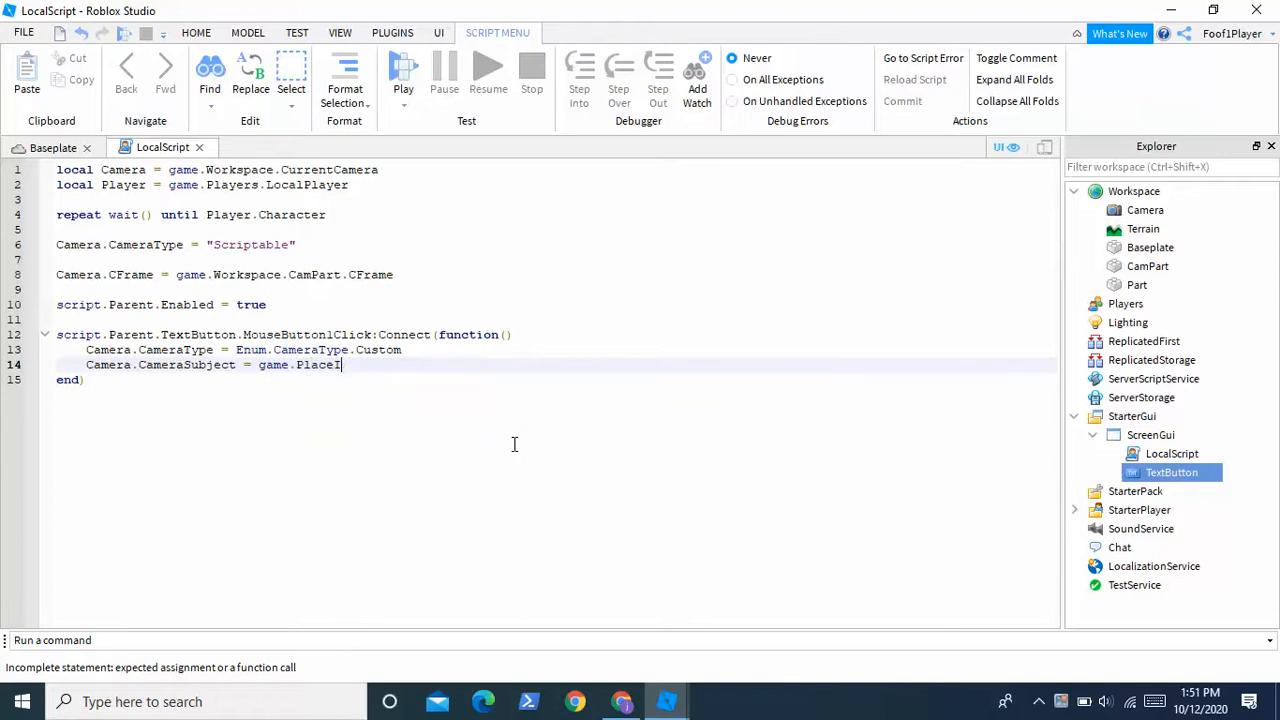
pyautogui.write('layers')
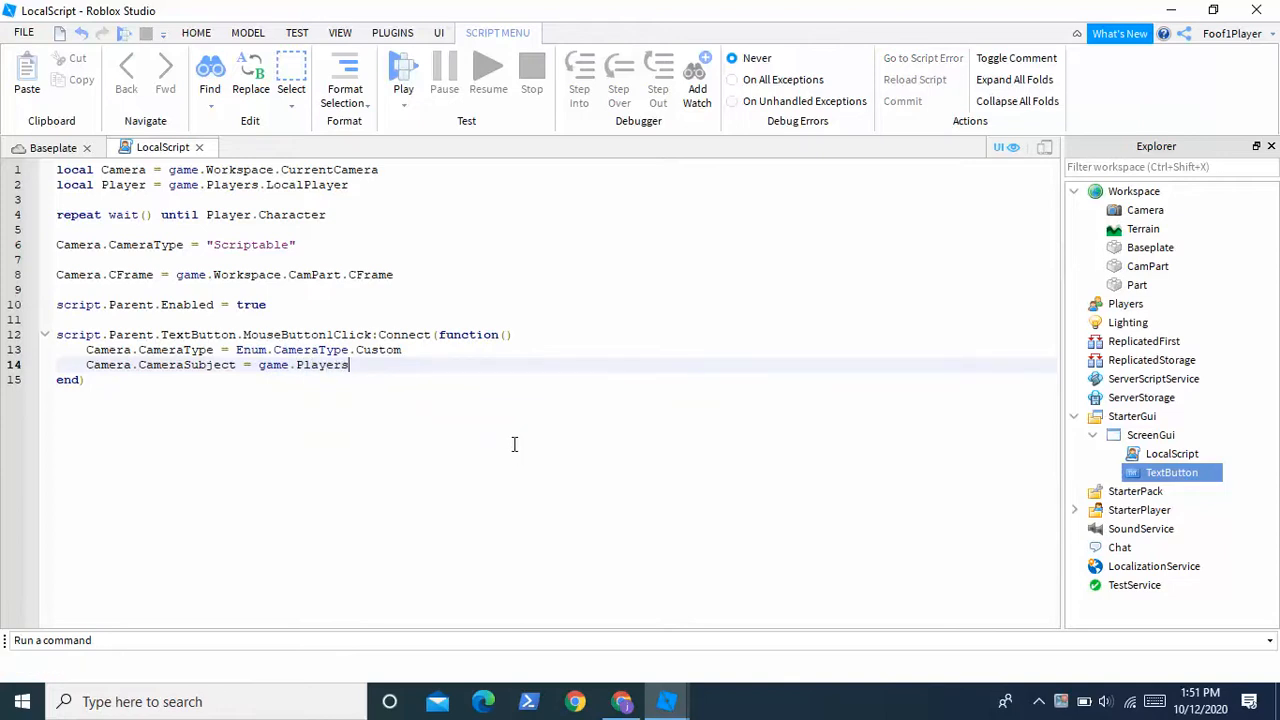
pyautogui.write('.LocalPlayer')
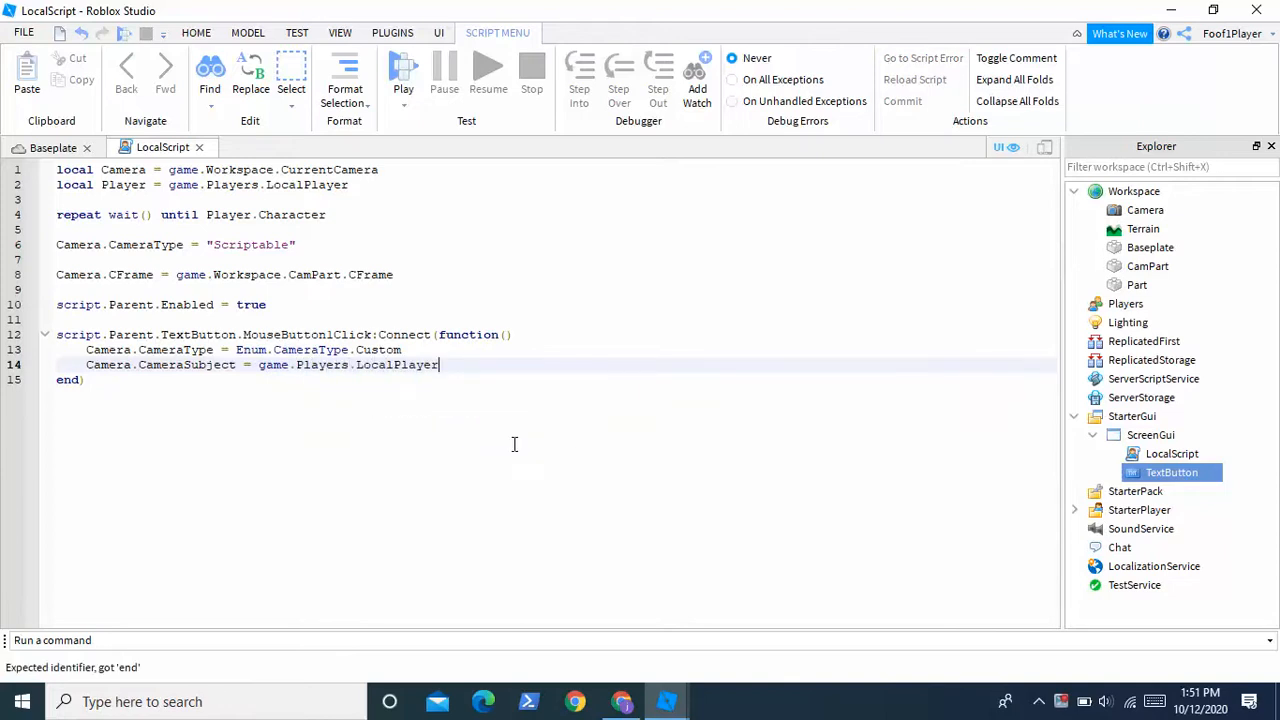
pyautogui.write('.ch')
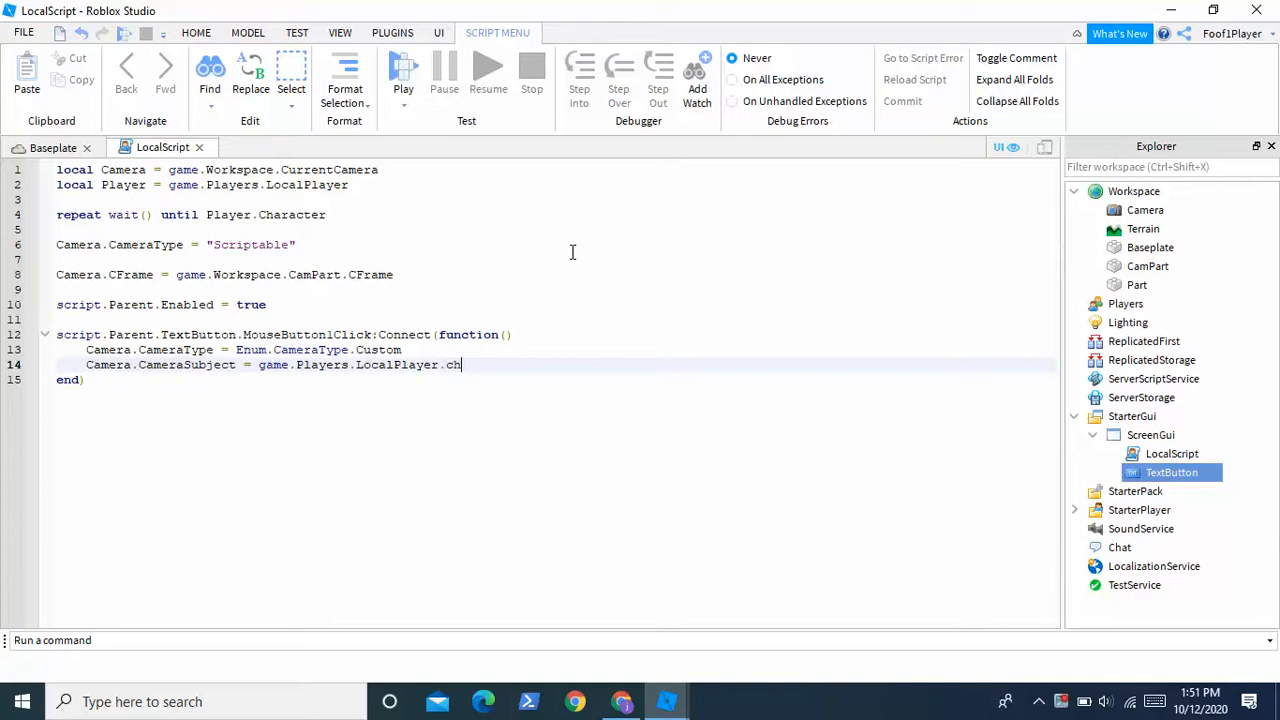
pyautogui.write('a')
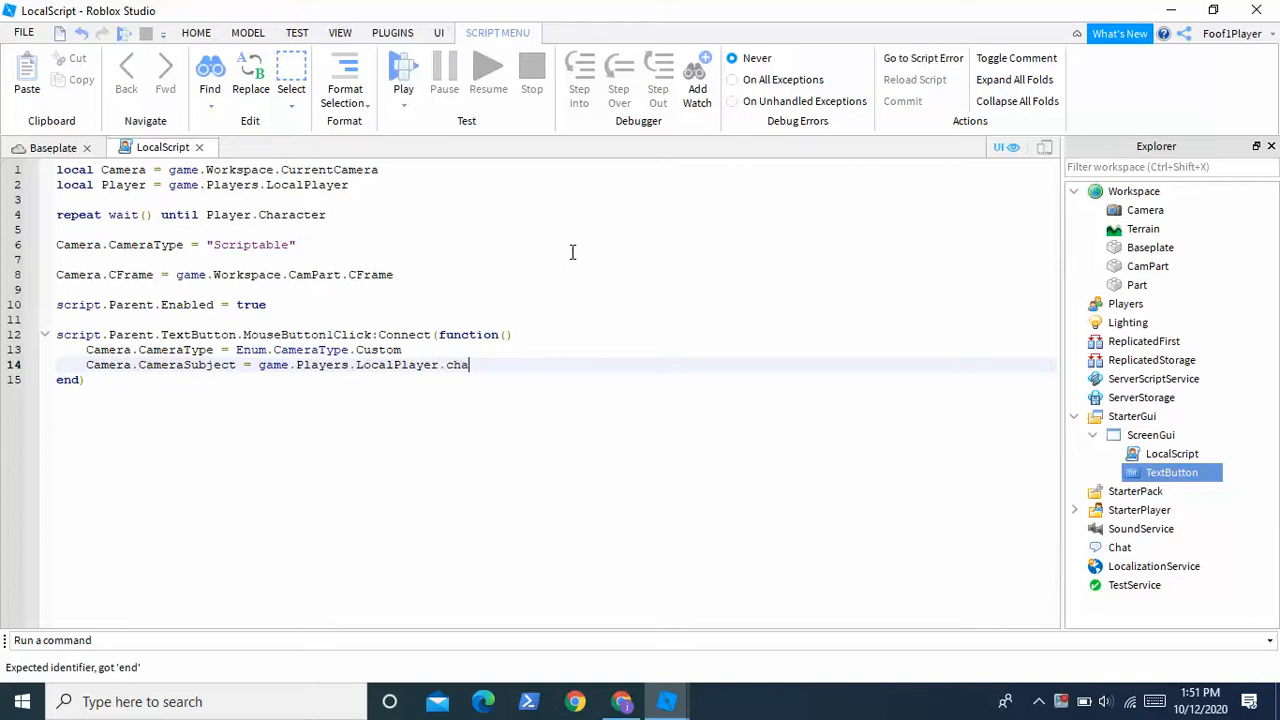
pyautogui.write('racter')
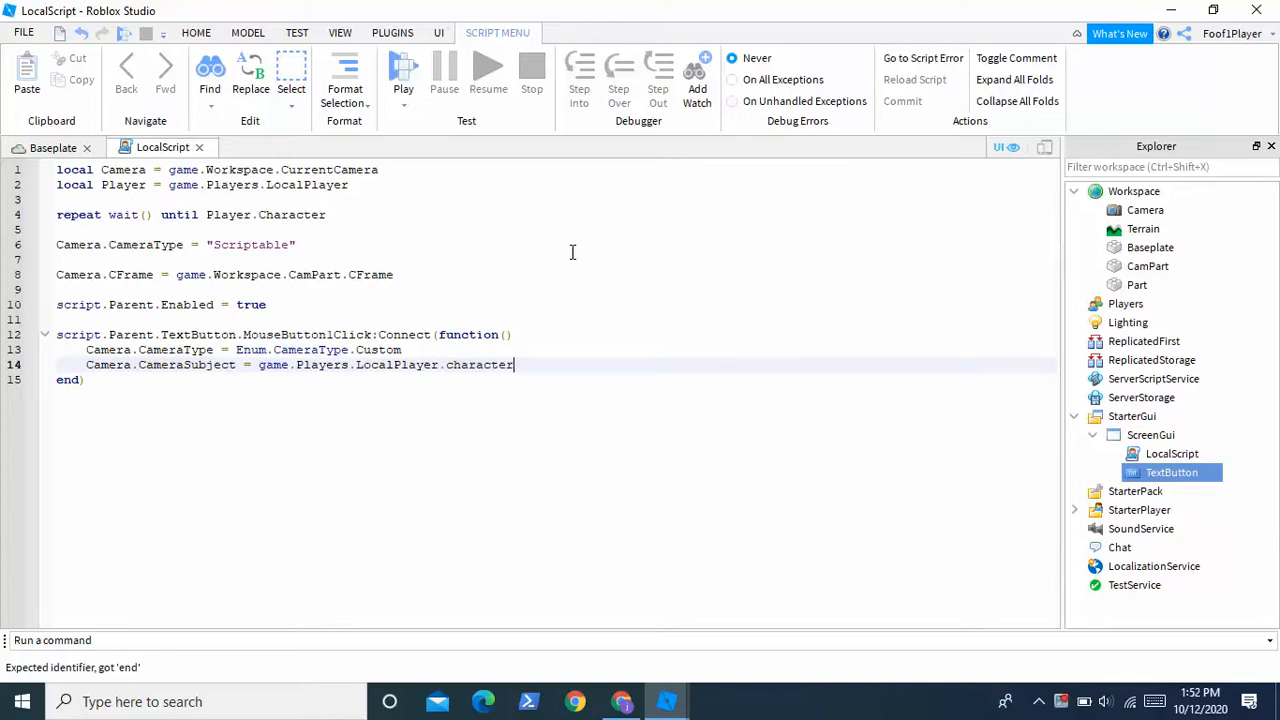
pyautogui.write(':WaitForChild')
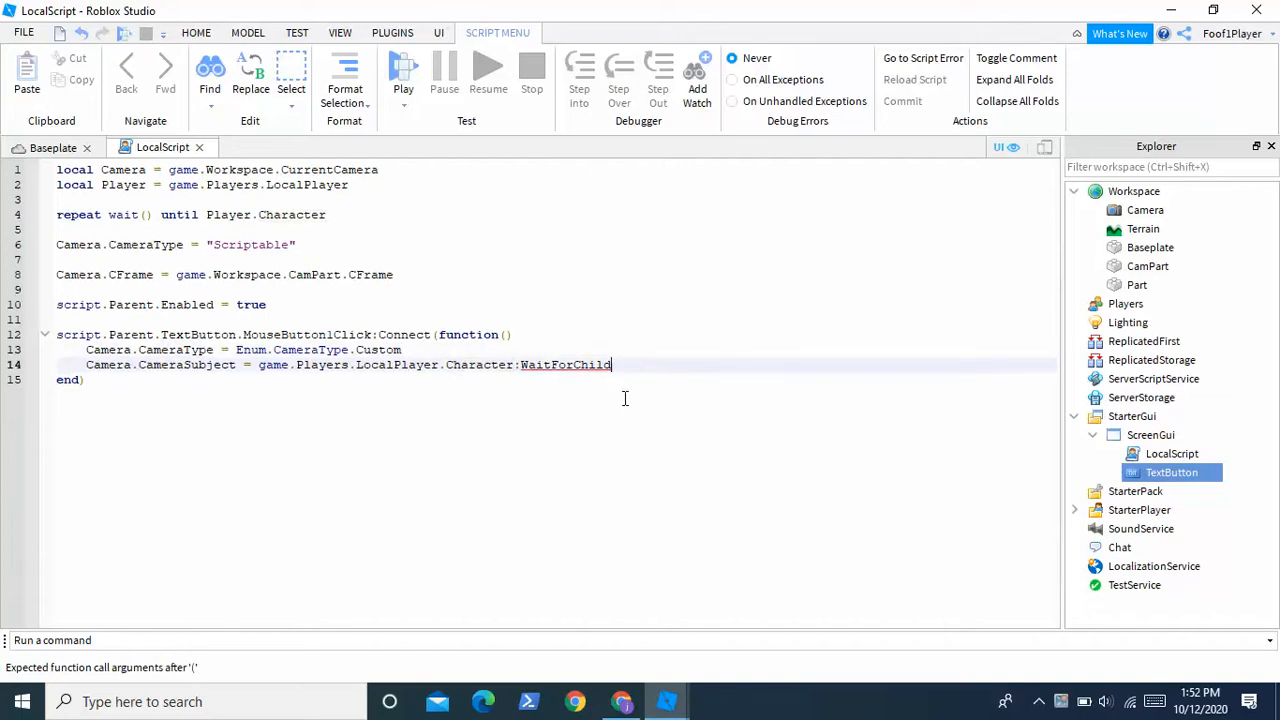
pyautogui.write('()')
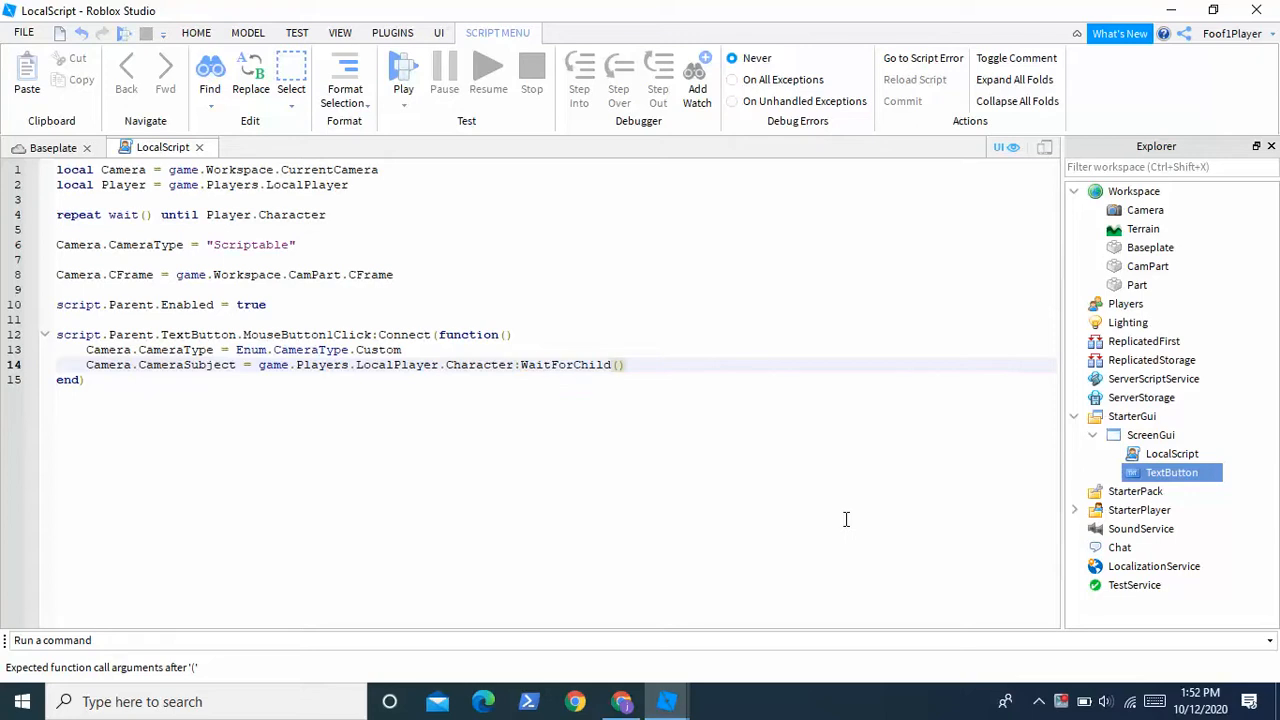
pyautogui.write('"Humanoid"')
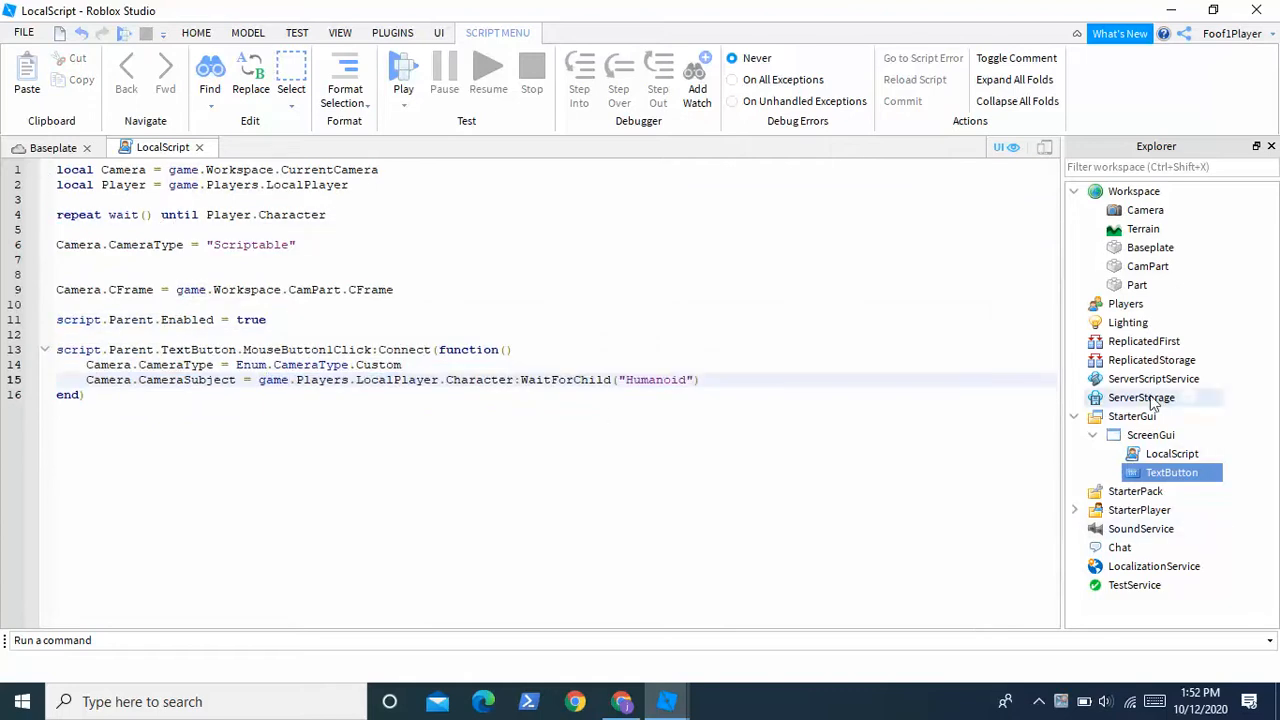
# Return to the Baseplate 3D scene from the script editor
pyautogui.click(436, 32)
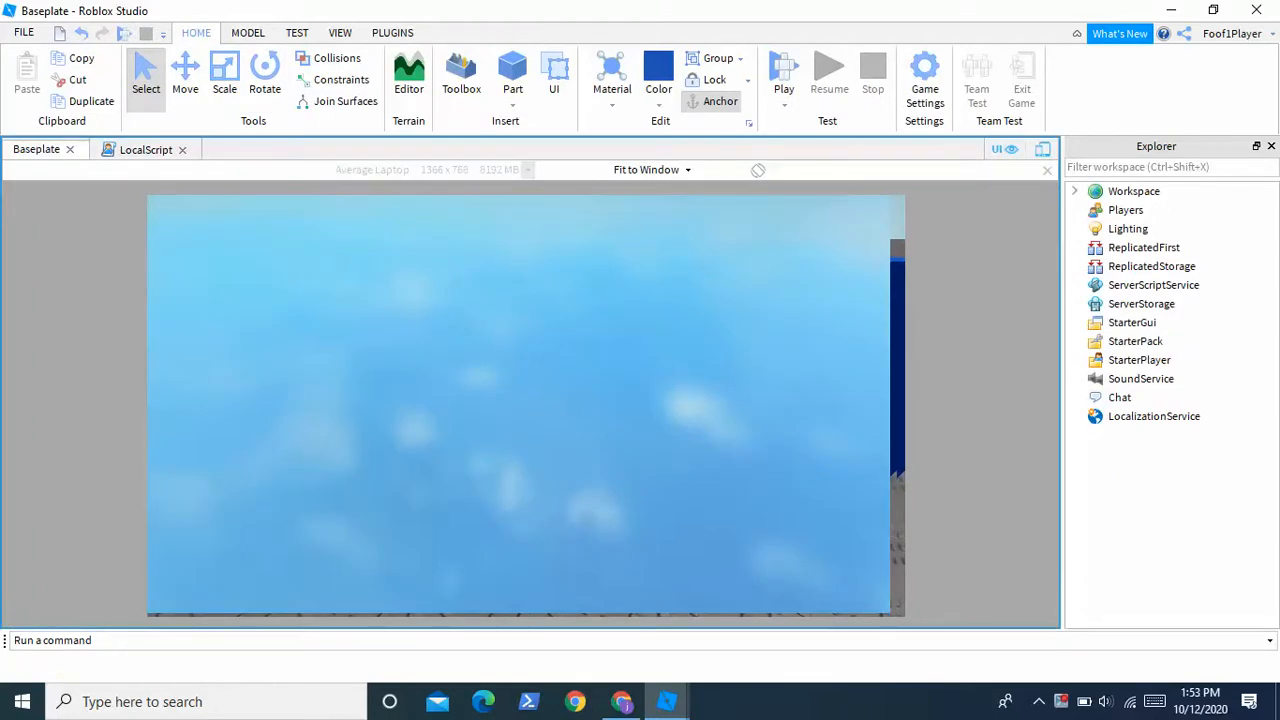
pyautogui.click(784, 70)
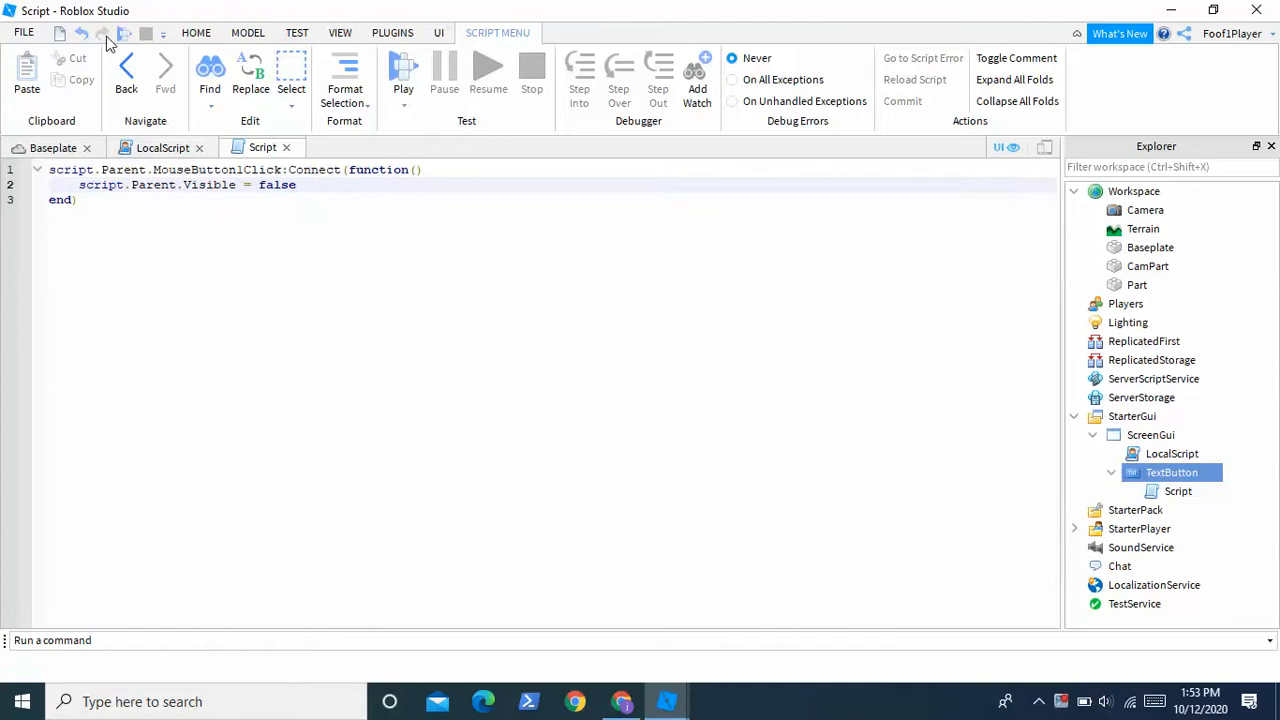
# Start a Play test run of the game
pyautogui.click(404, 76)
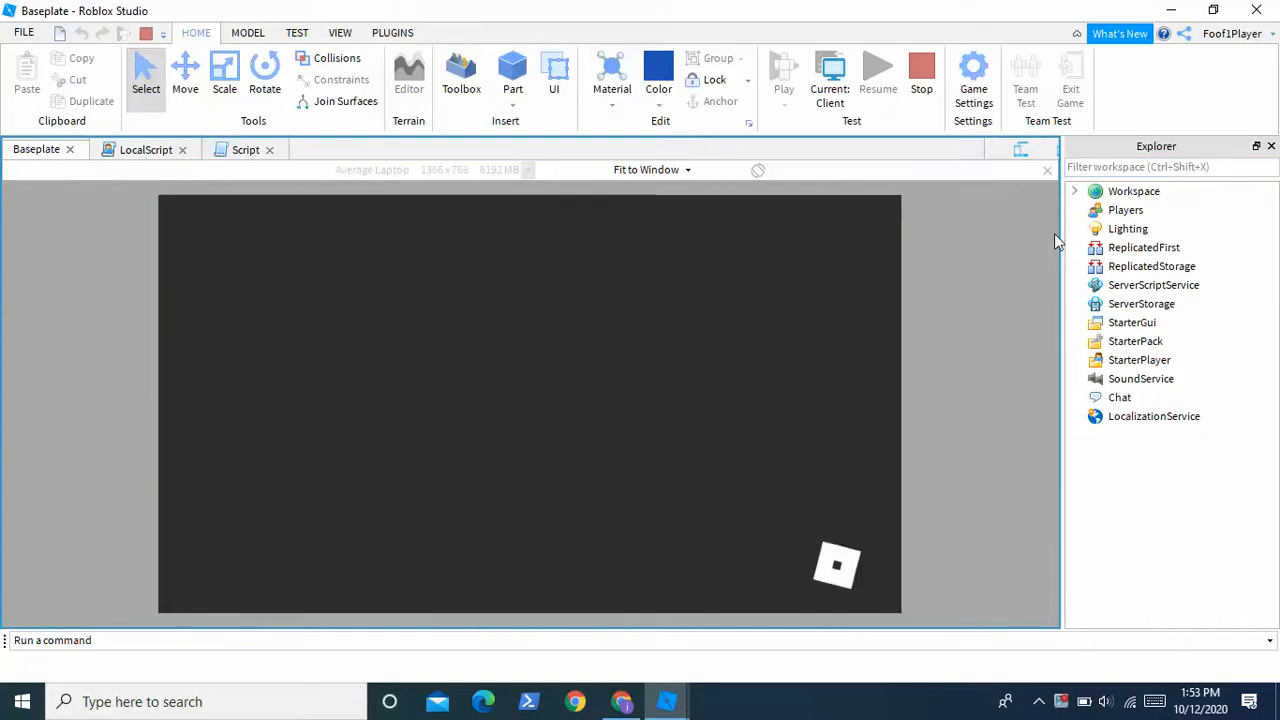
pyautogui.moveTo(788, 290)
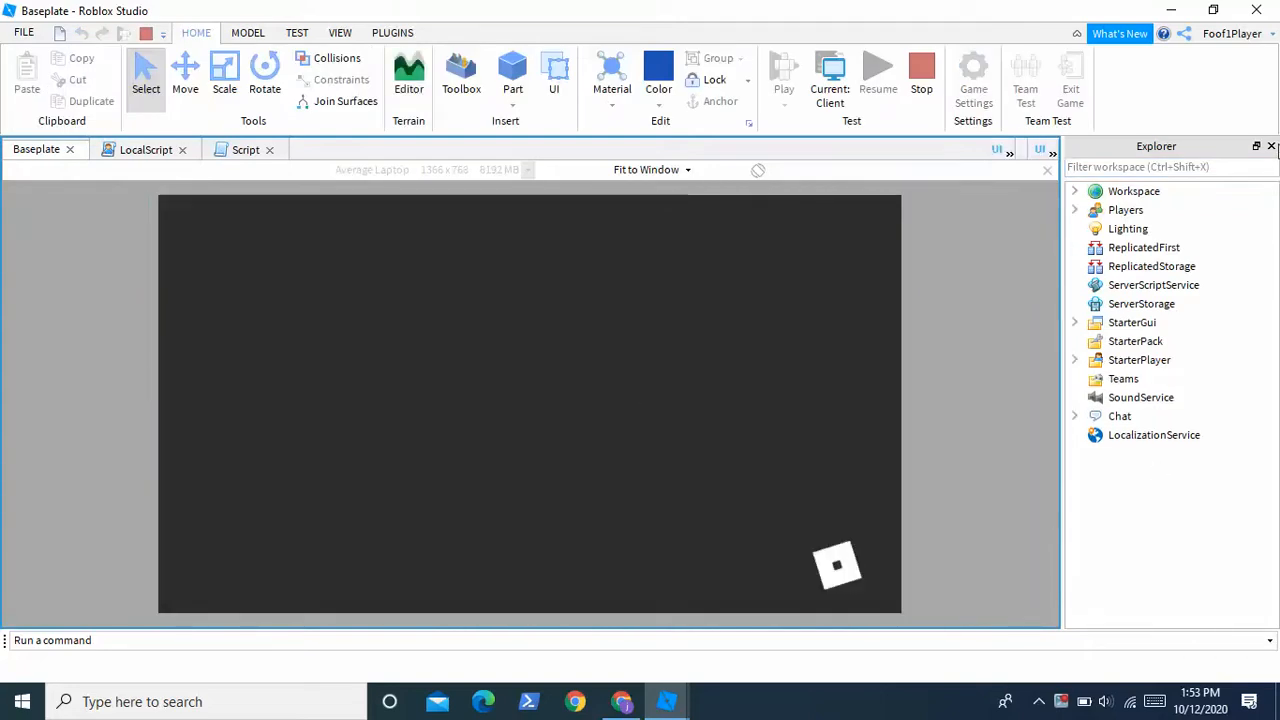
# Wait for the playtest to load the menu camera view with the button at the bottom
pyautogui.click(784, 76)
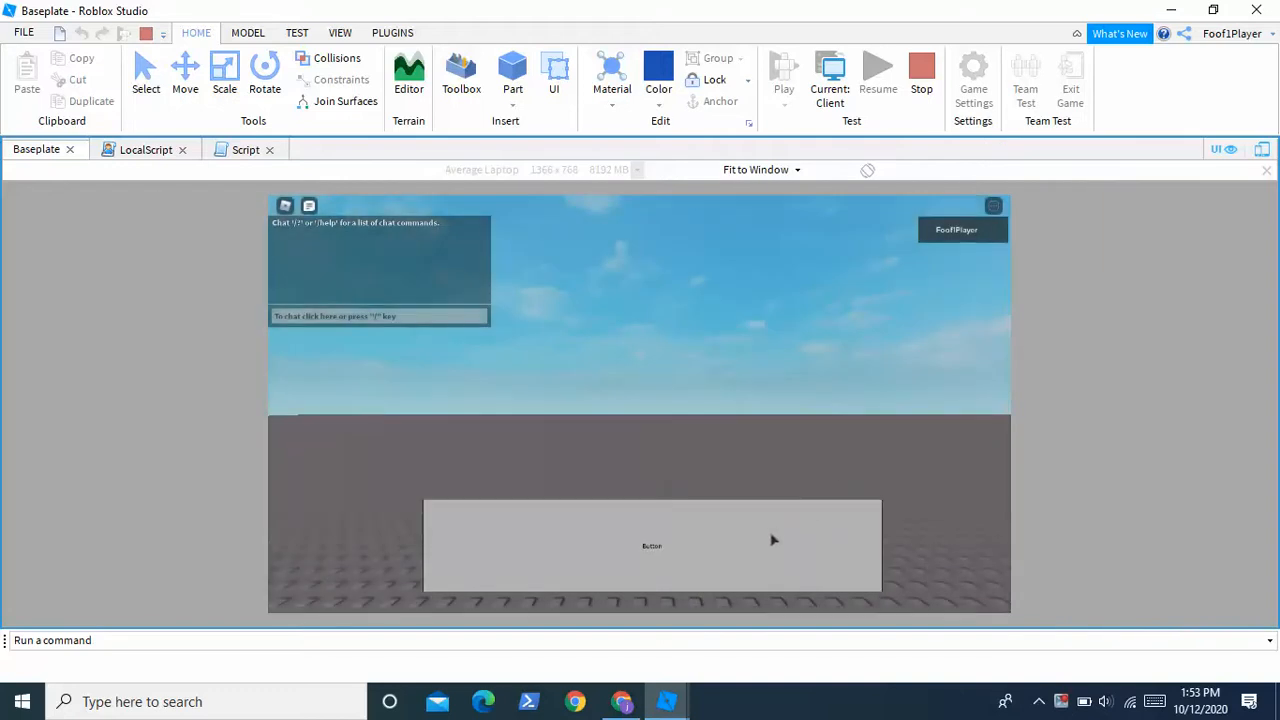